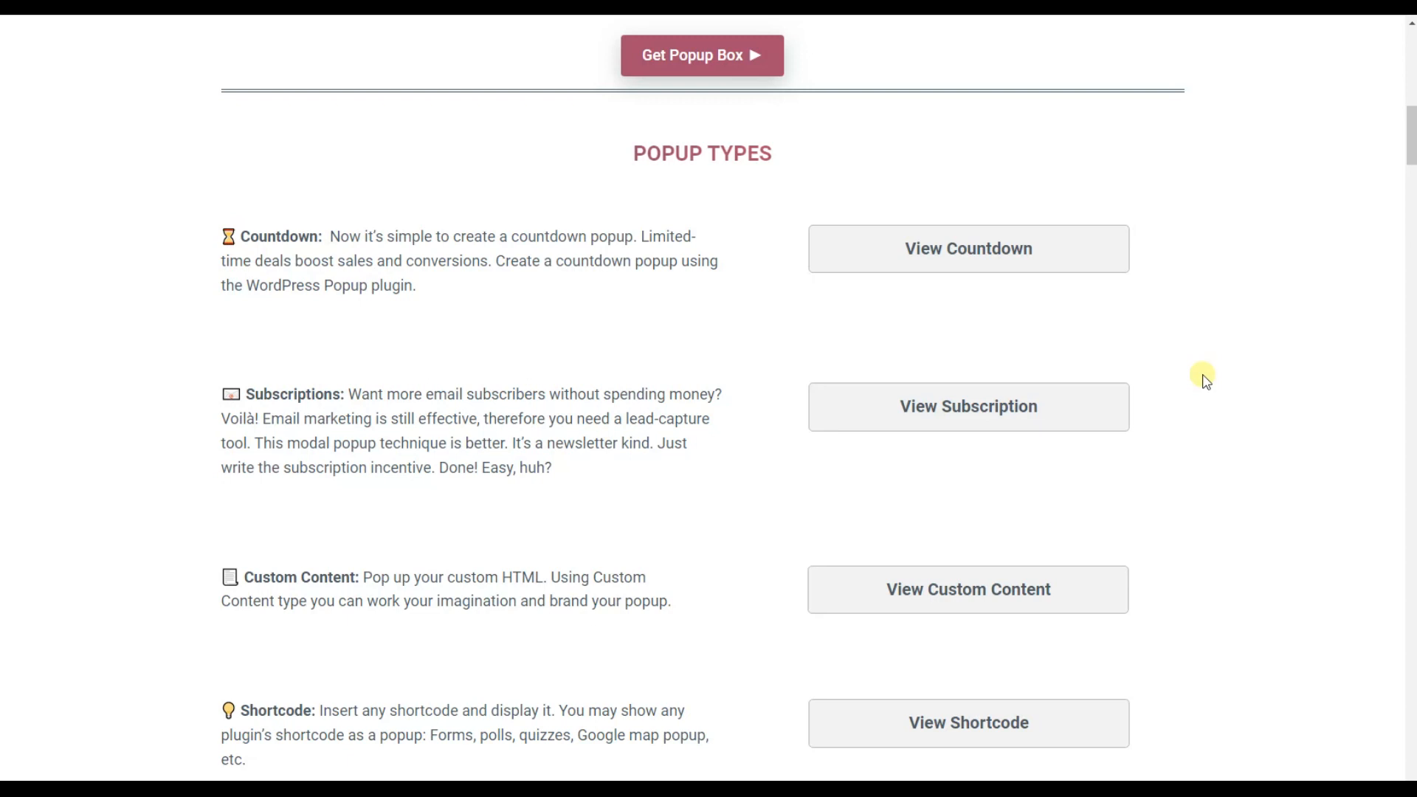
pyautogui.moveTo(1200, 387)
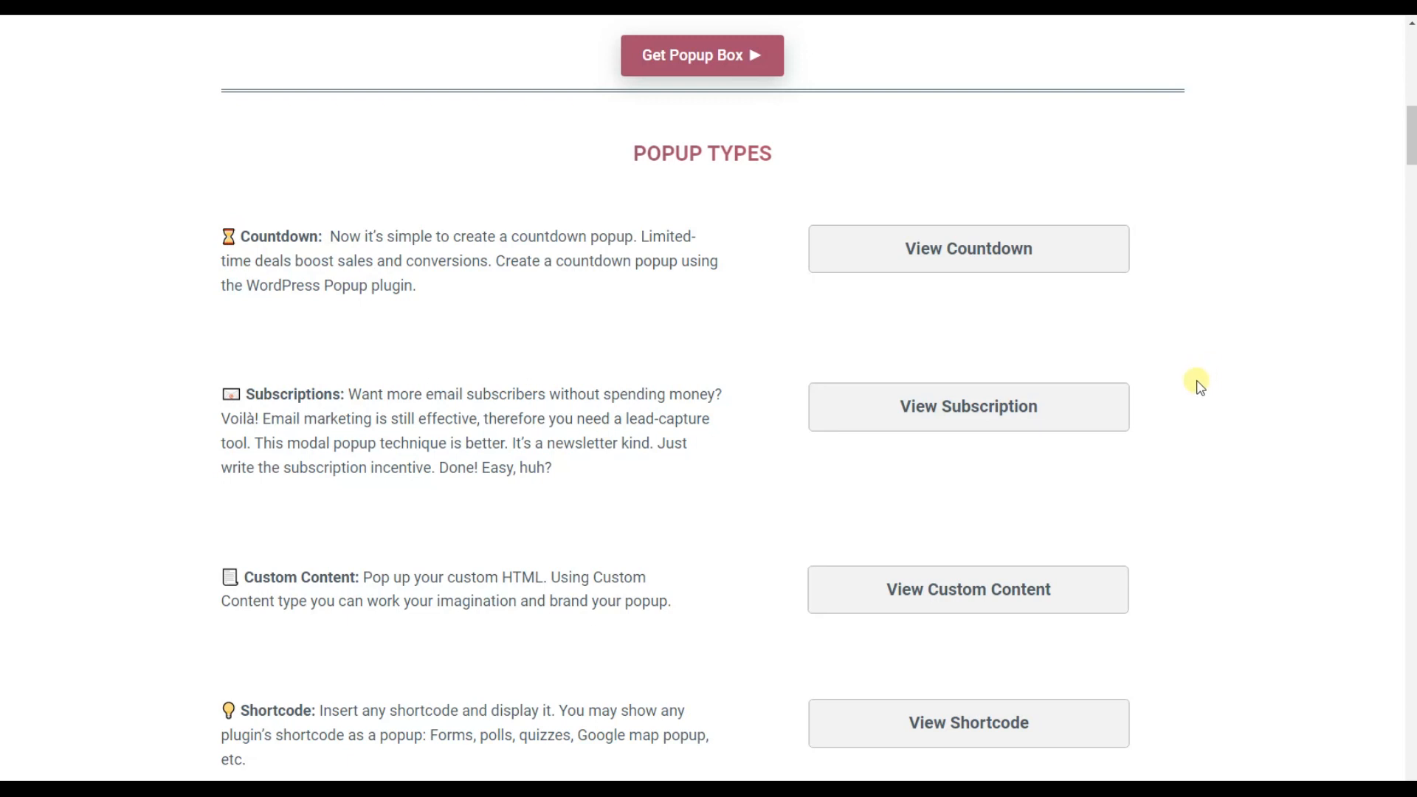
# - Preview and dismiss the countdown, subscription and discount sale demo popups
pyautogui.click(966, 248)
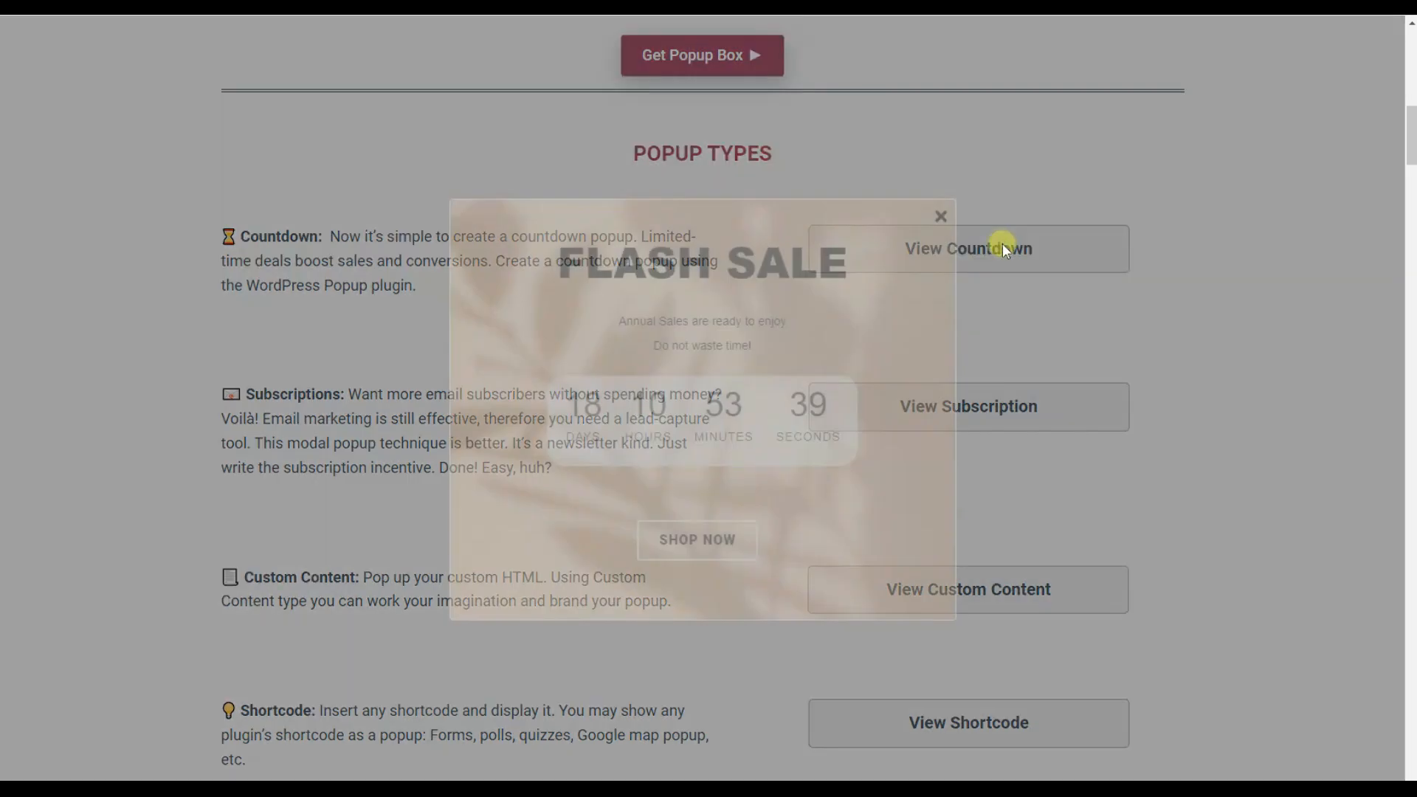
pyautogui.click(940, 215)
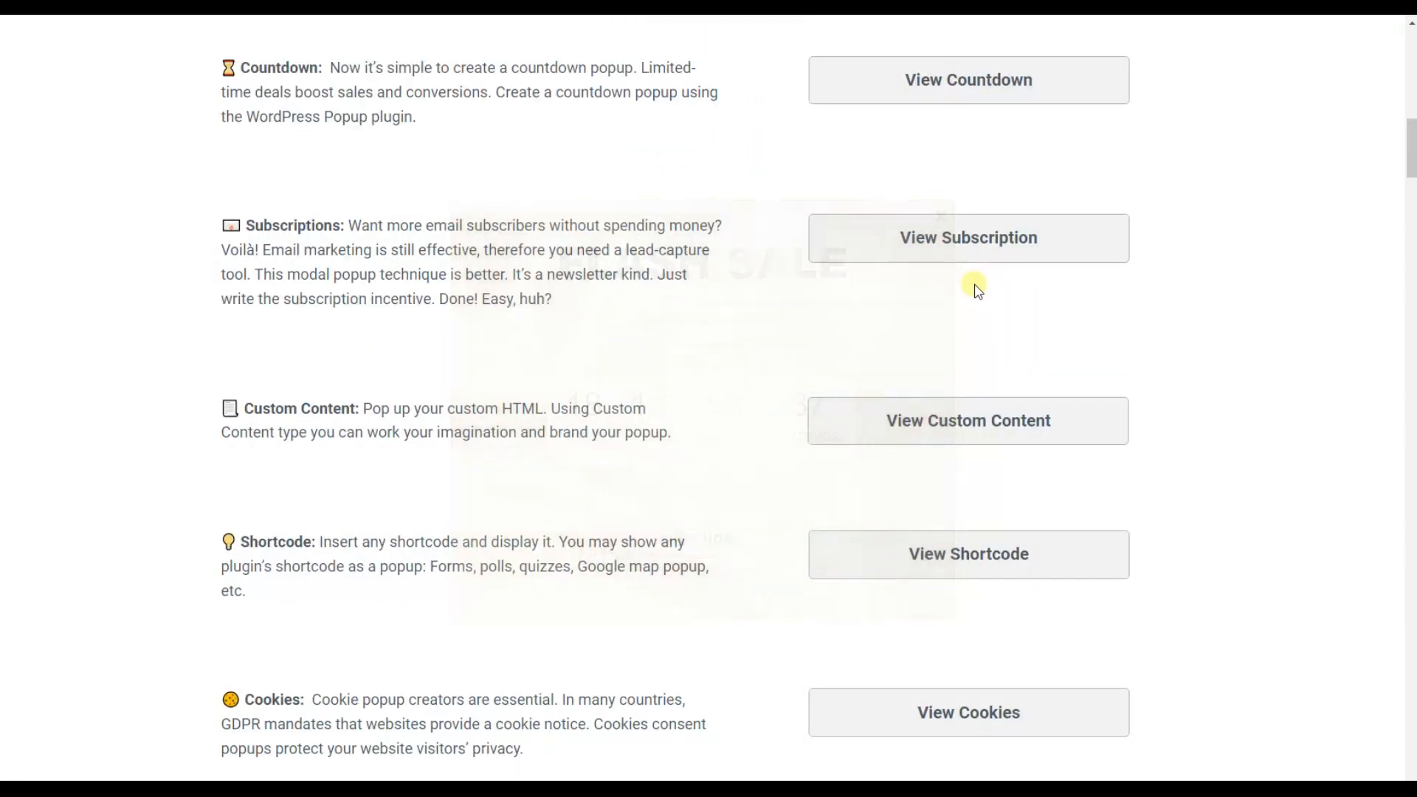
pyautogui.click(967, 238)
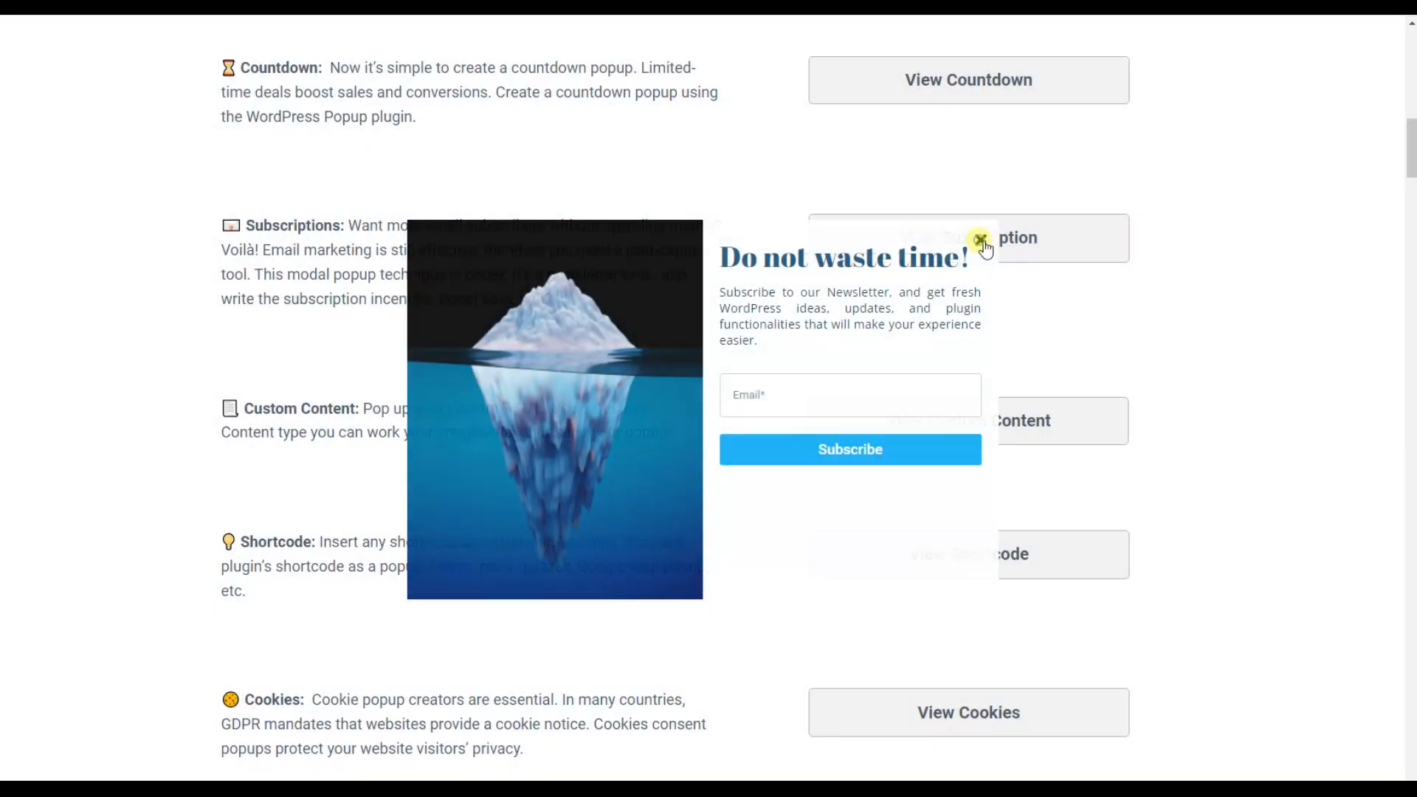
pyautogui.click(982, 243)
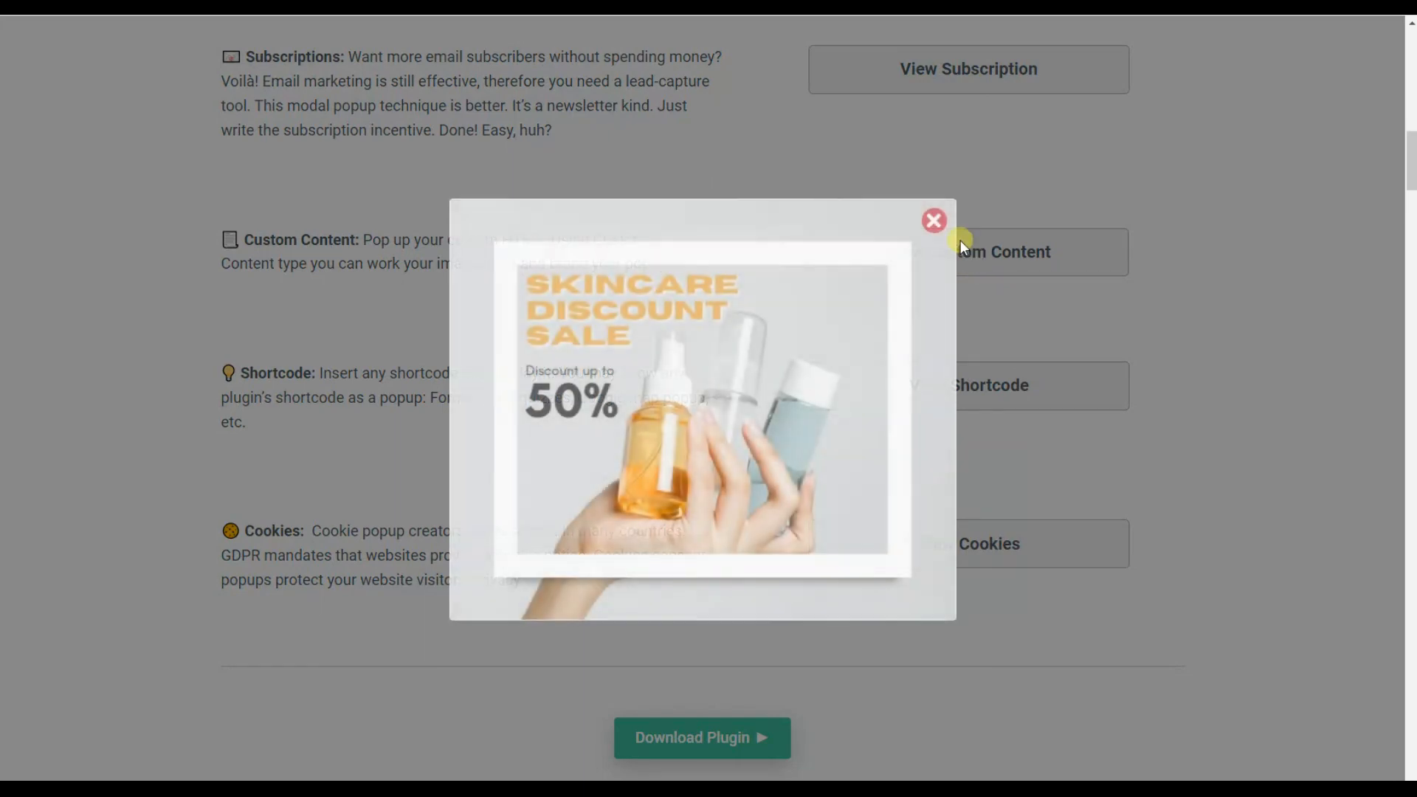
pyautogui.click(932, 220)
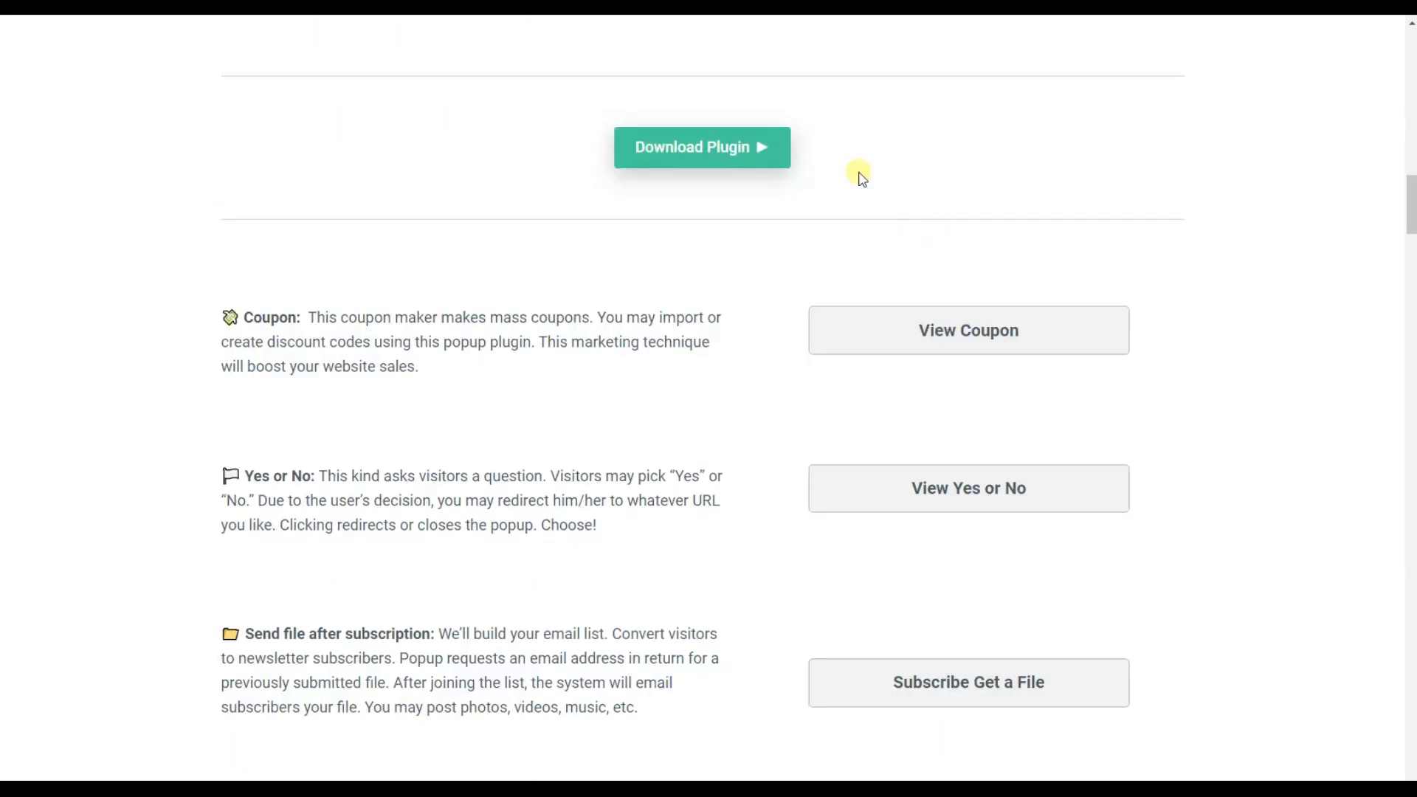
# - Show the Popup Box list of existing popups from the admin sidebar
pyautogui.click(50, 195)
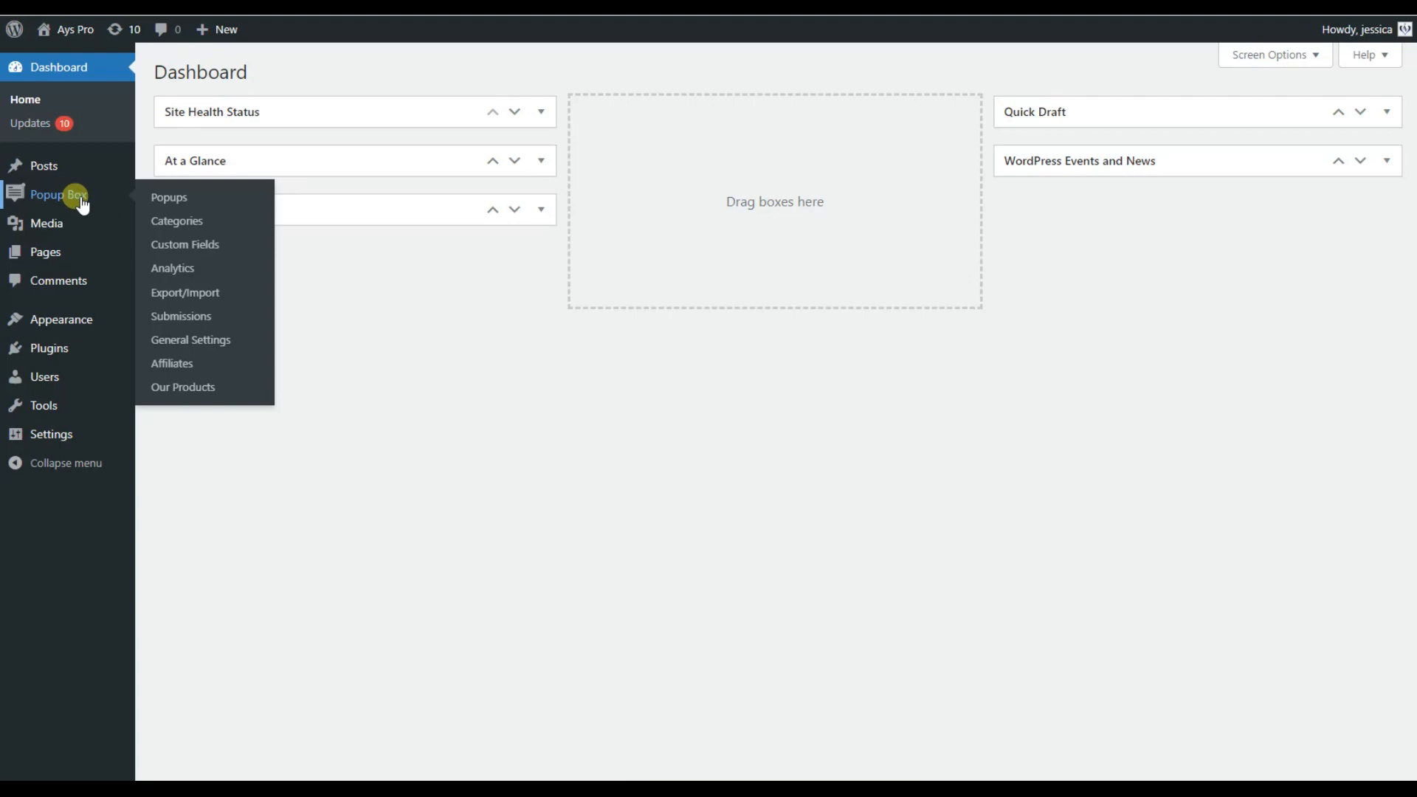
pyautogui.click(169, 196)
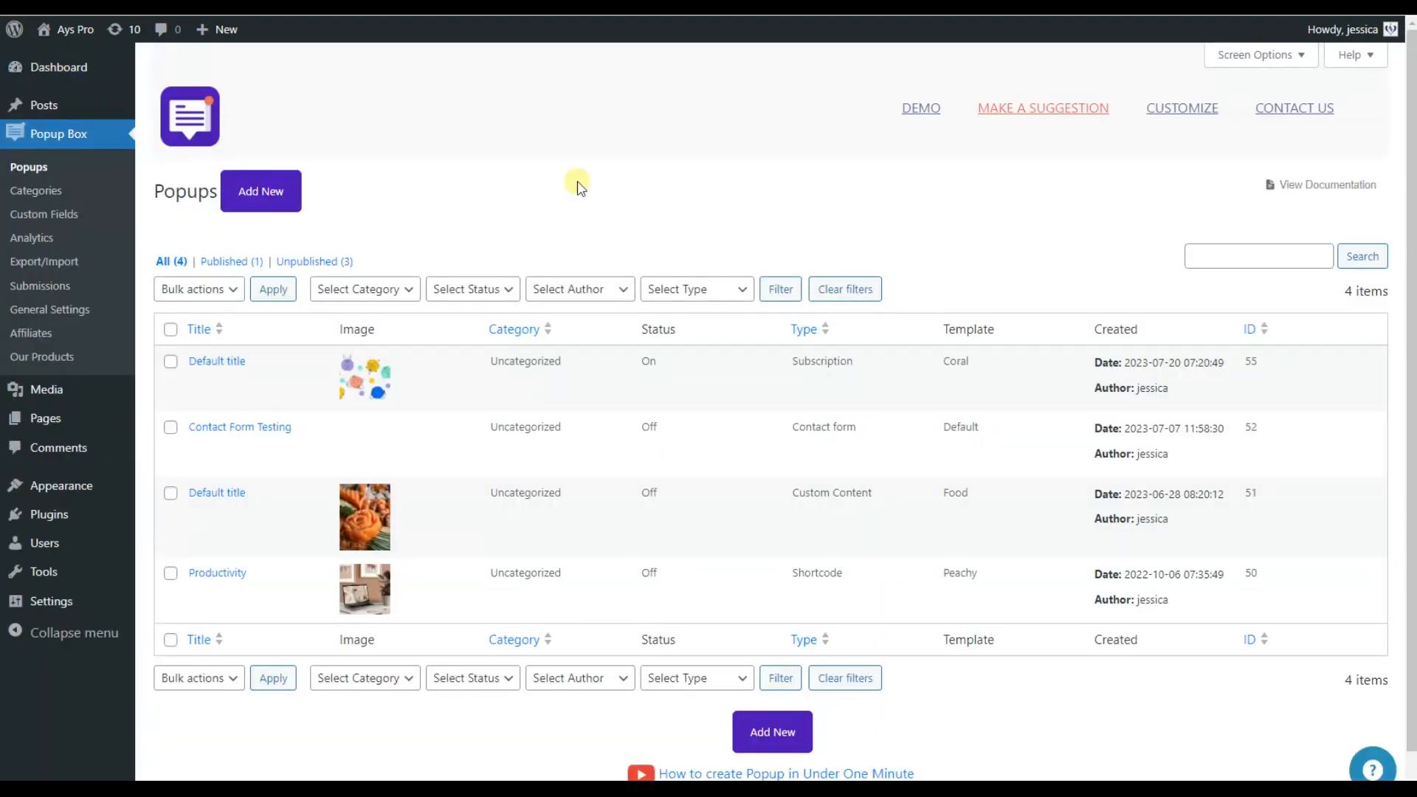
pyautogui.moveTo(561, 188)
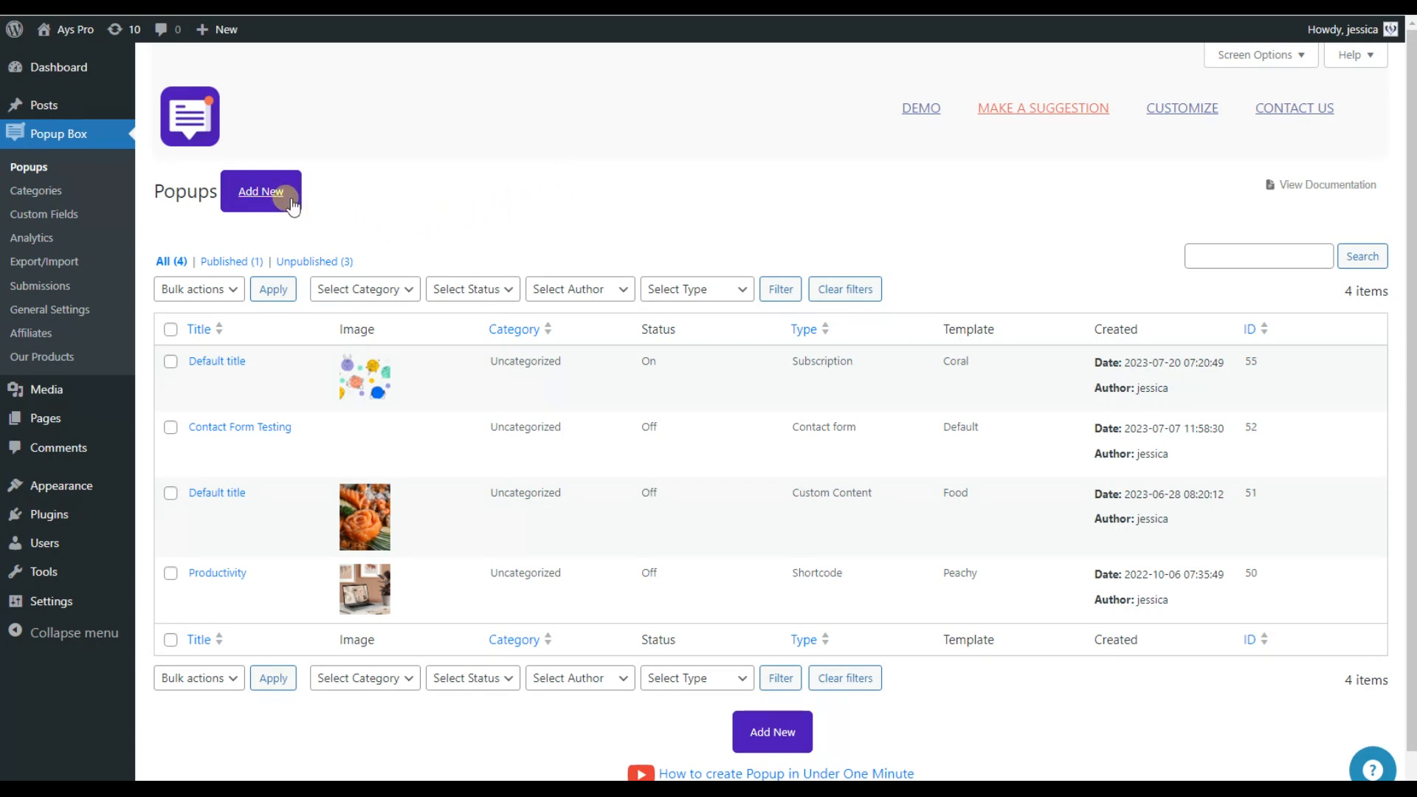
# - Add a new Subscription popup and pick the Book template for it
pyautogui.click(259, 192)
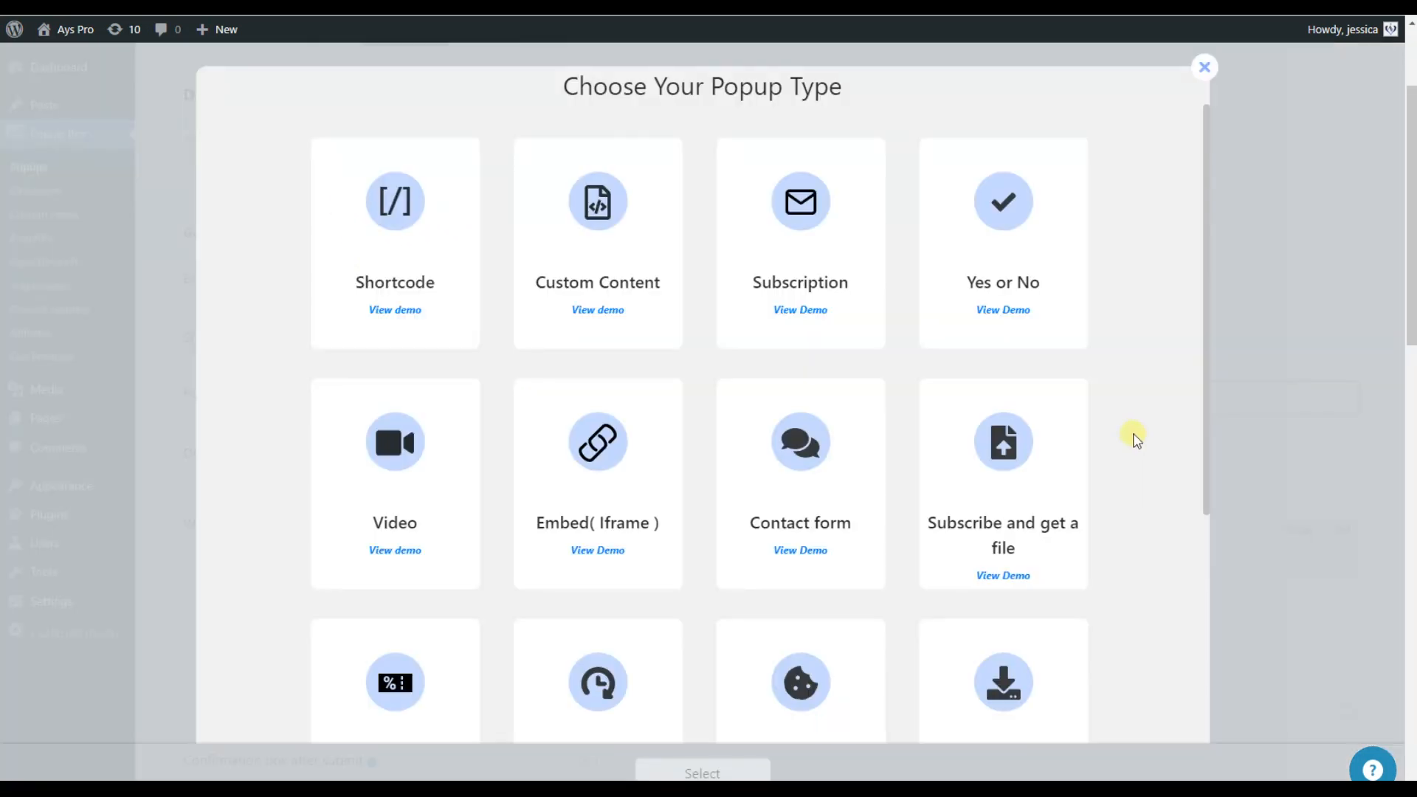
pyautogui.scroll(-3)
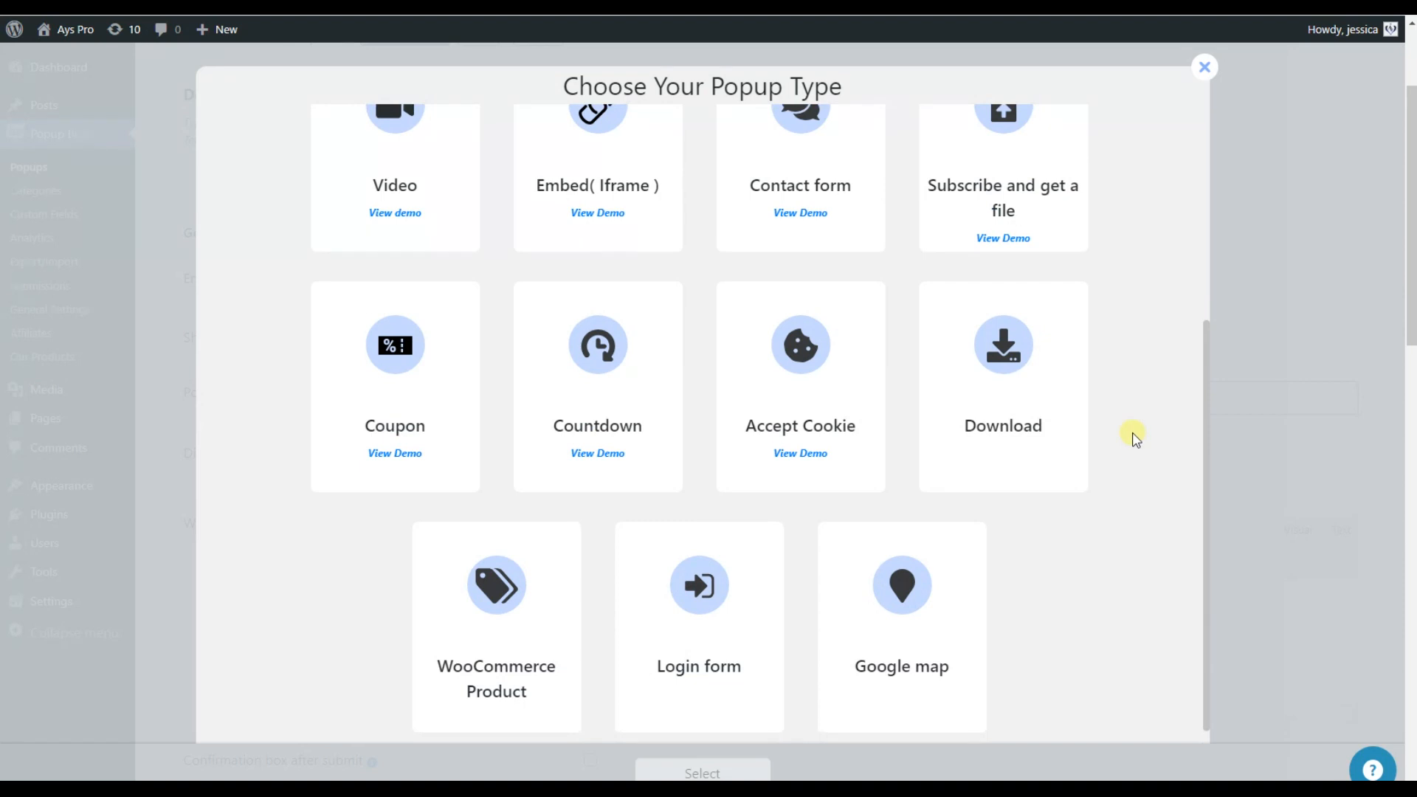
pyautogui.scroll(3)
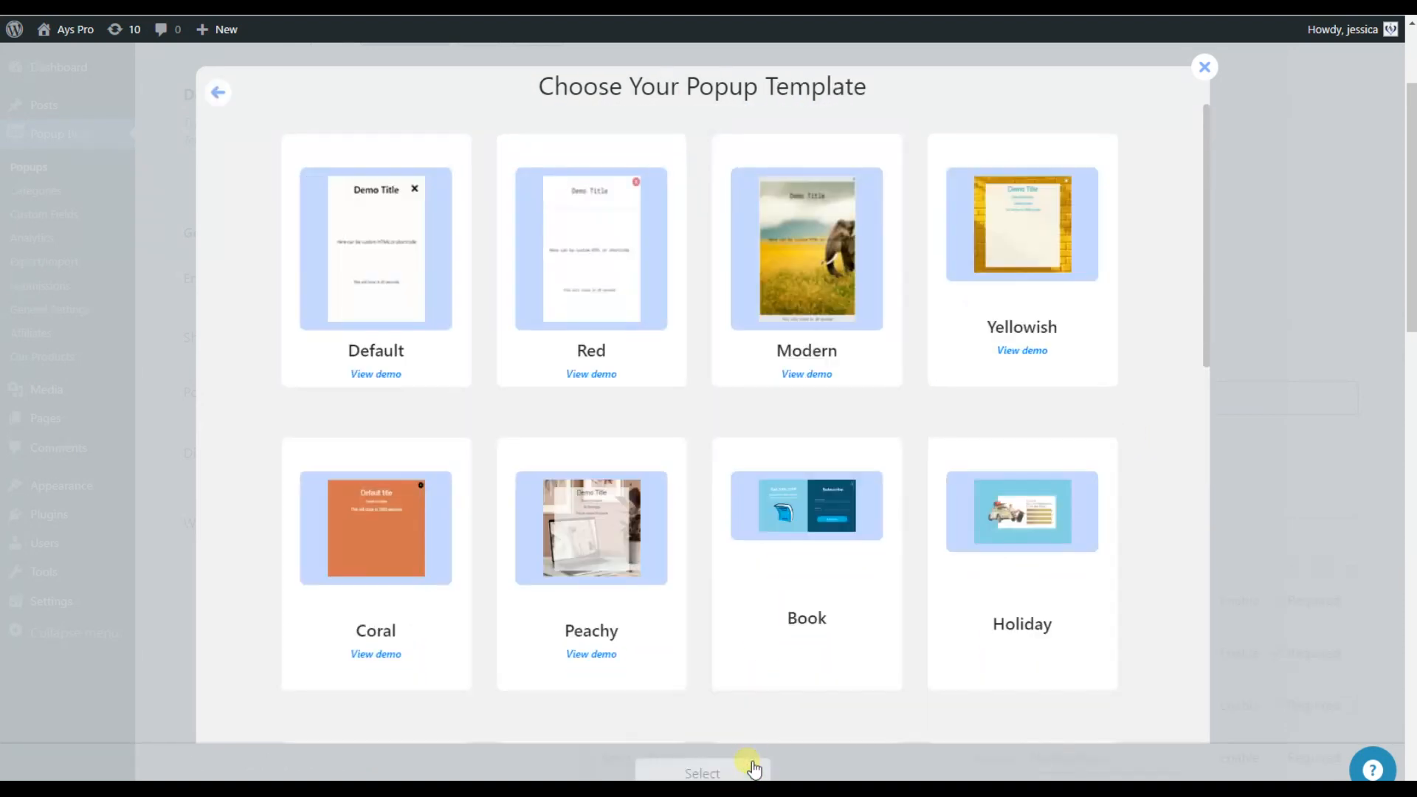
pyautogui.moveTo(1148, 486)
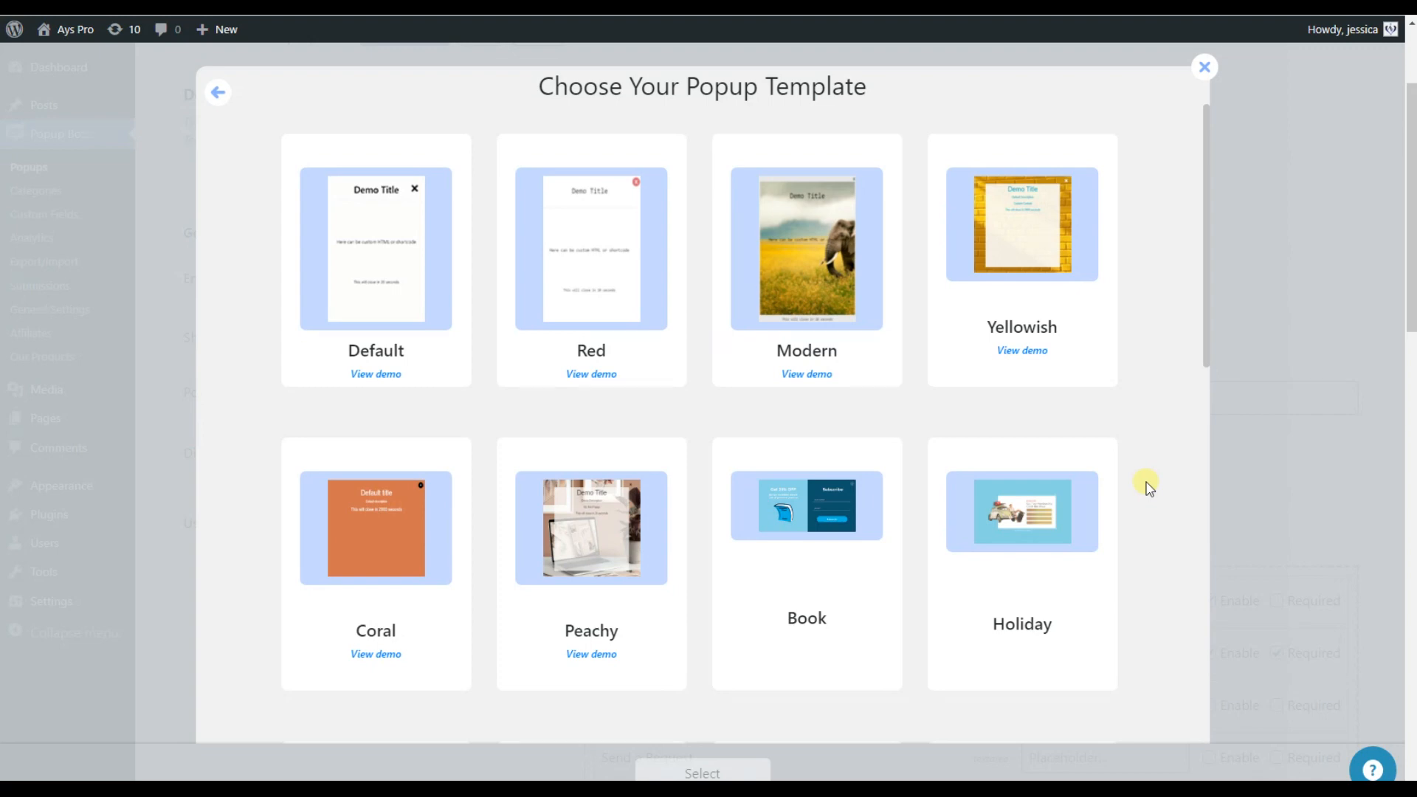
pyautogui.moveTo(1138, 474)
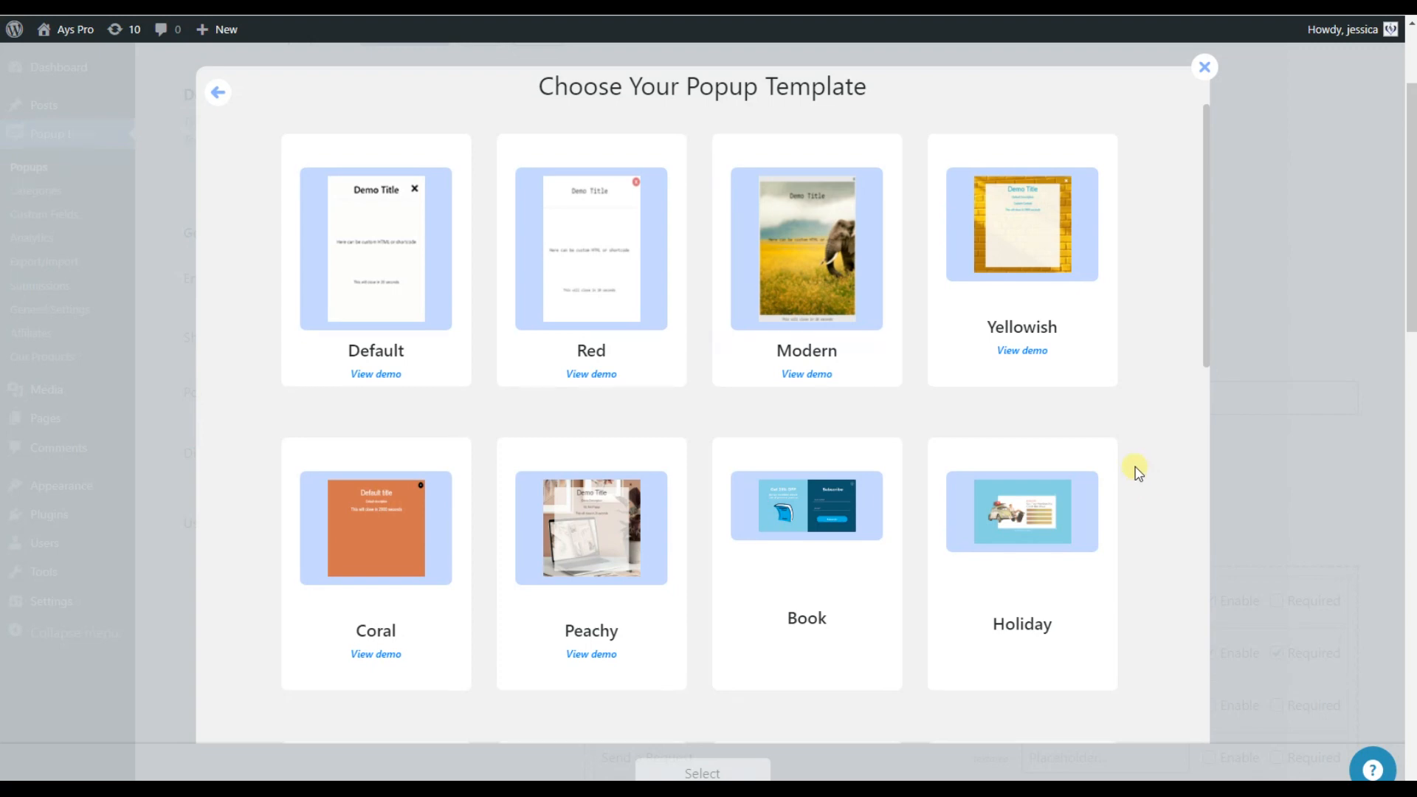
pyautogui.scroll(-3)
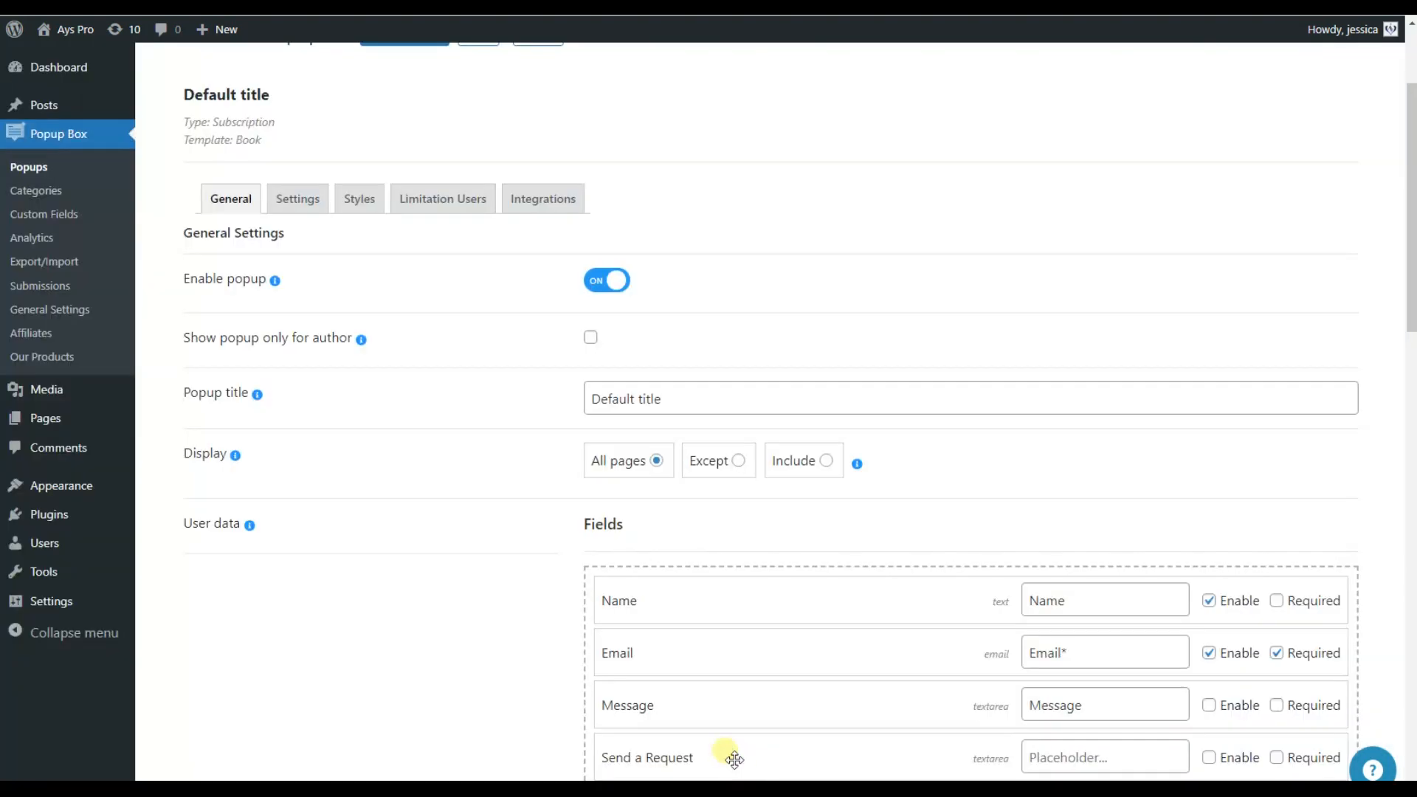
pyautogui.scroll(3)
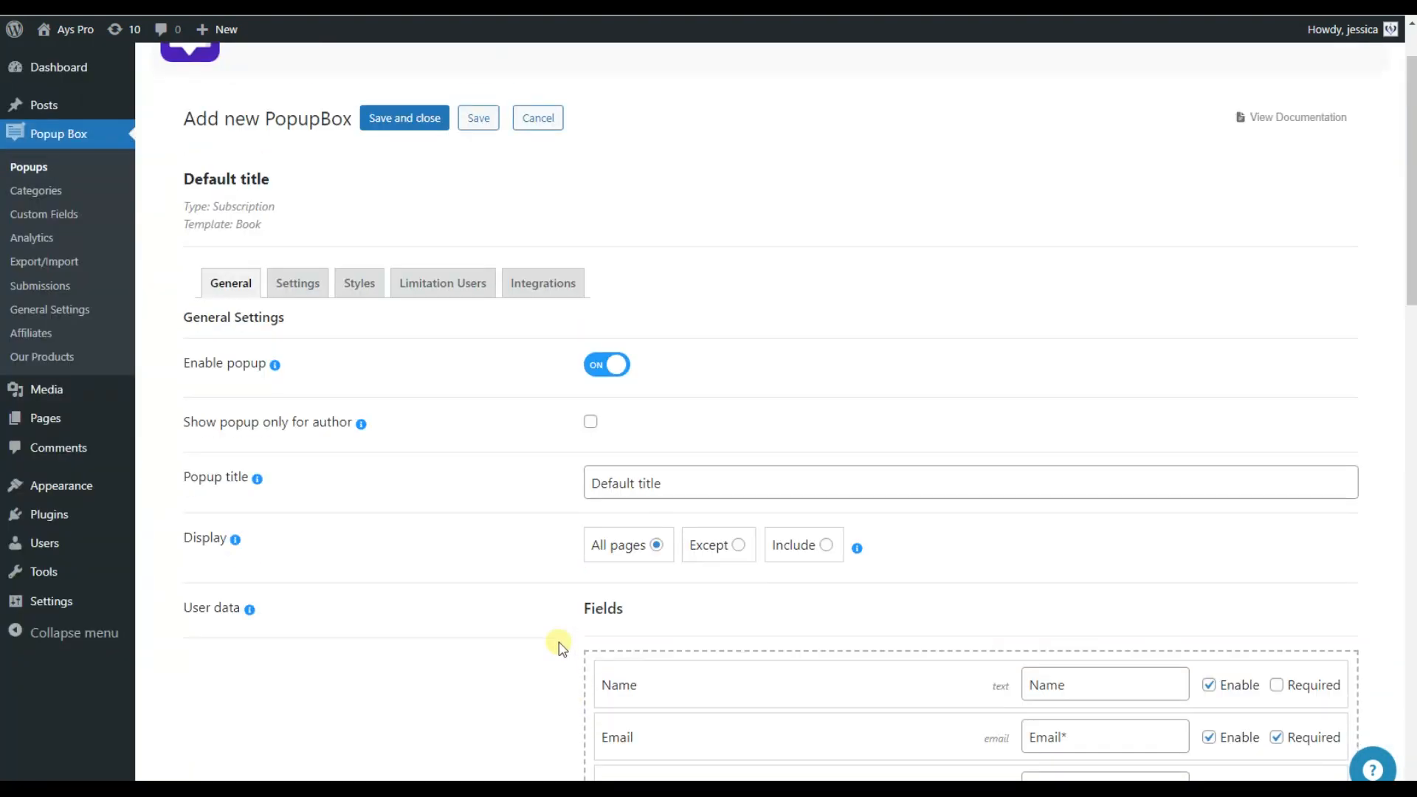
pyautogui.scroll(-3)
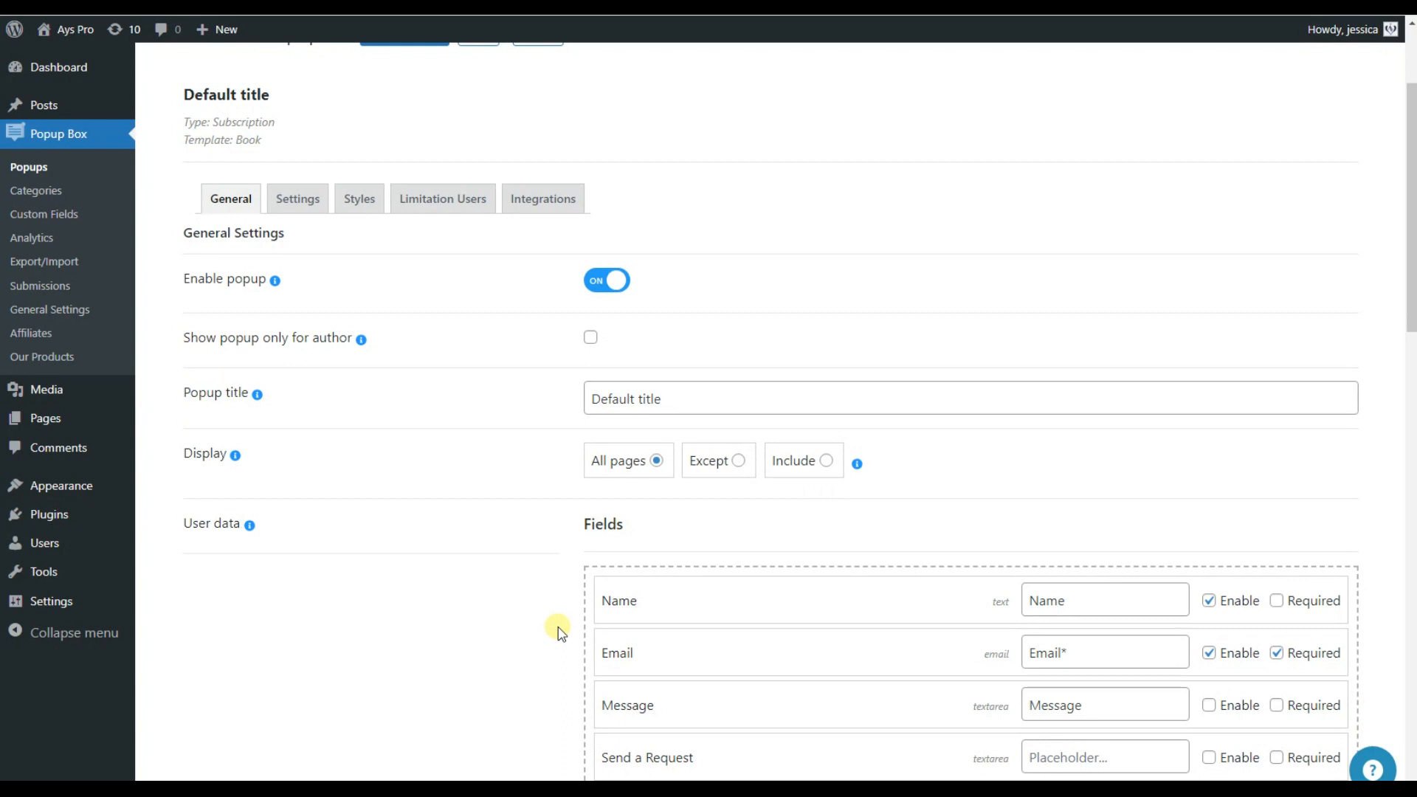
pyautogui.moveTo(493, 233)
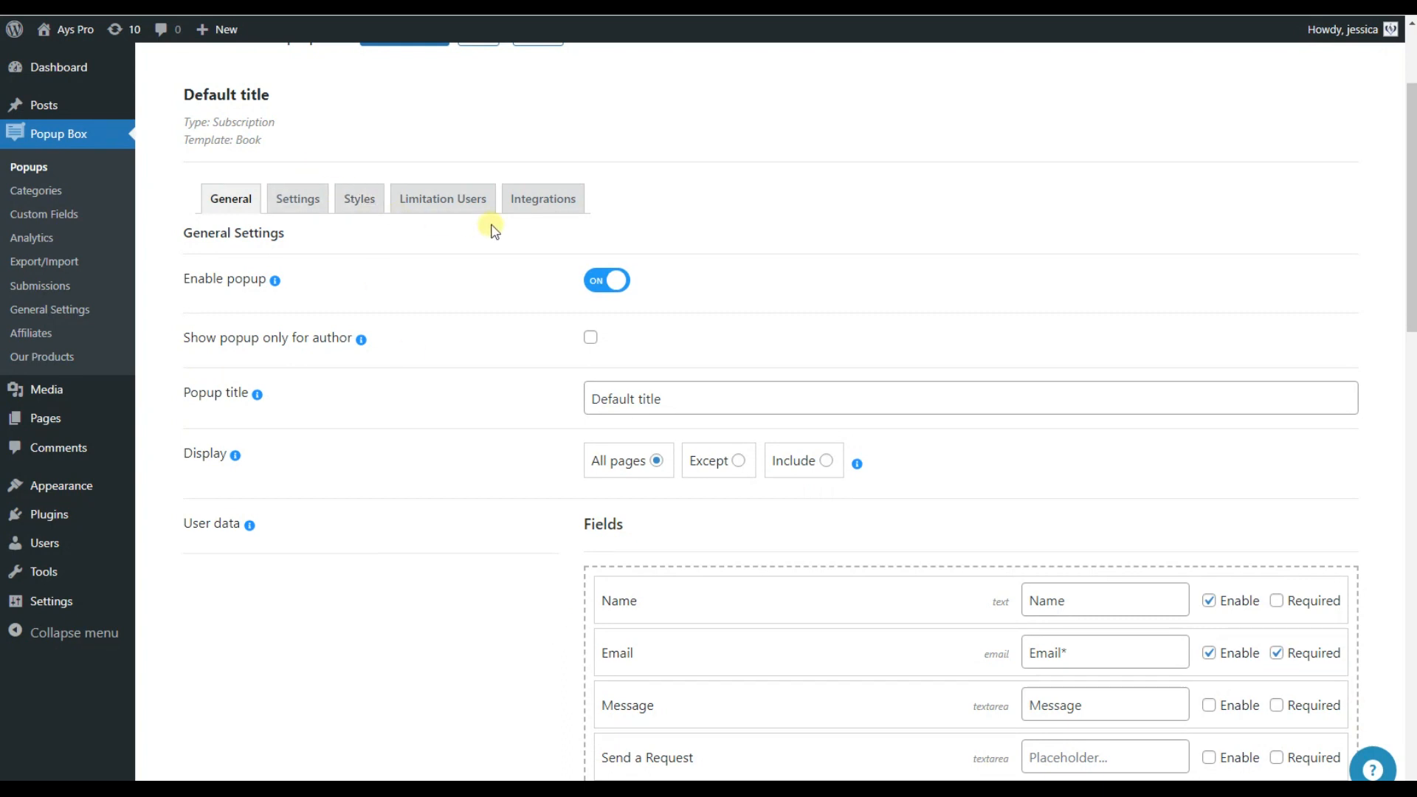
pyautogui.scroll(-3)
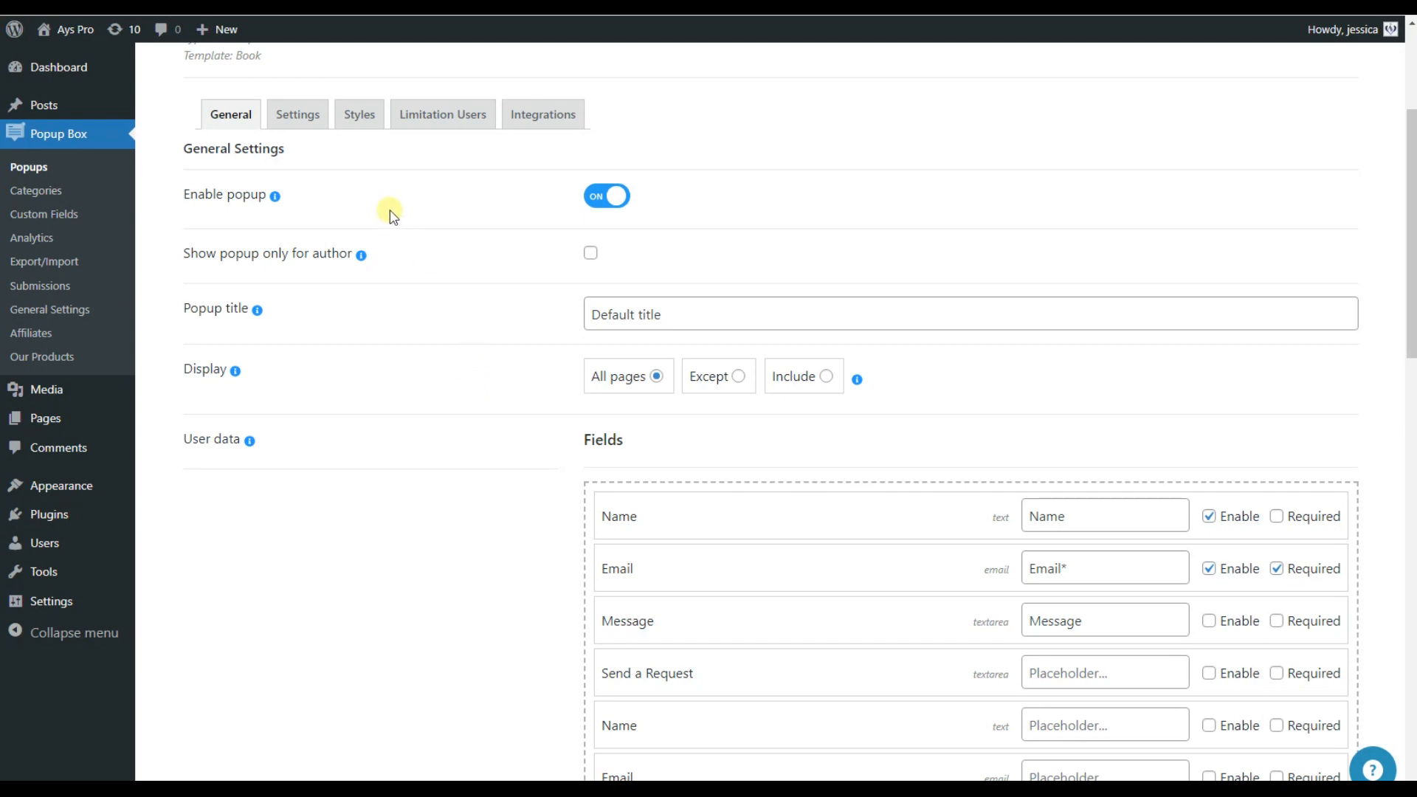
pyautogui.scroll(-3)
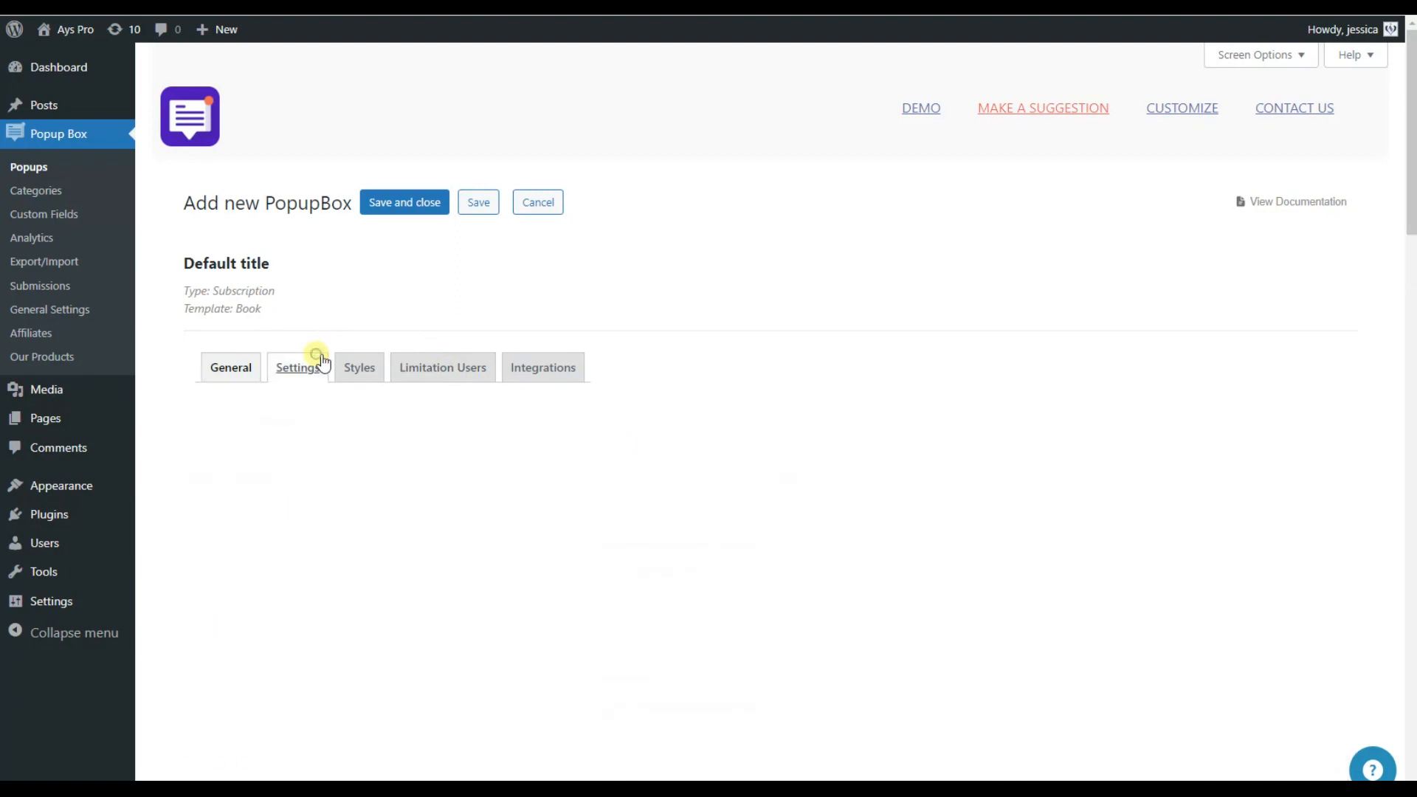
# - Look through the Book popup's opening delay and closing behaviour settings
pyautogui.click(297, 367)
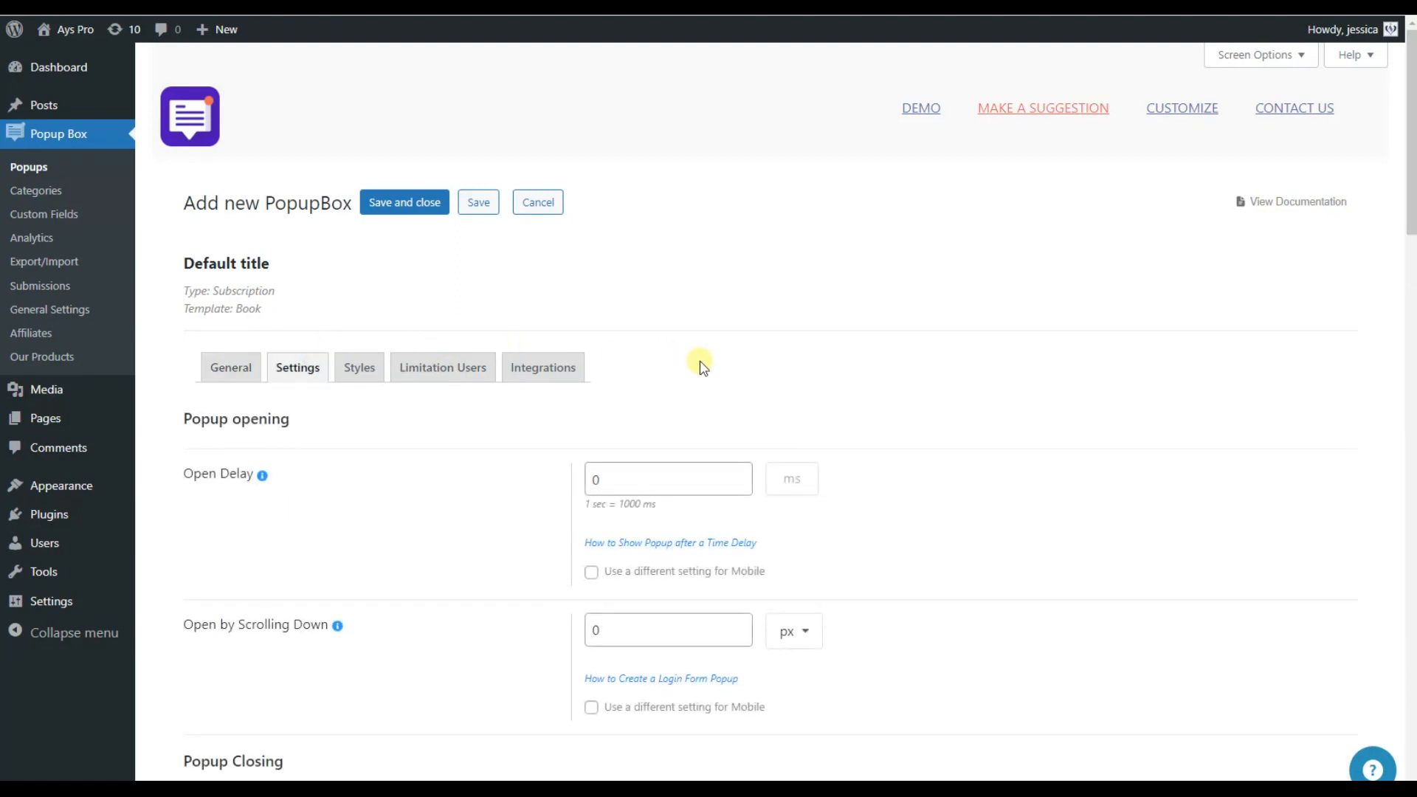
pyautogui.scroll(-3)
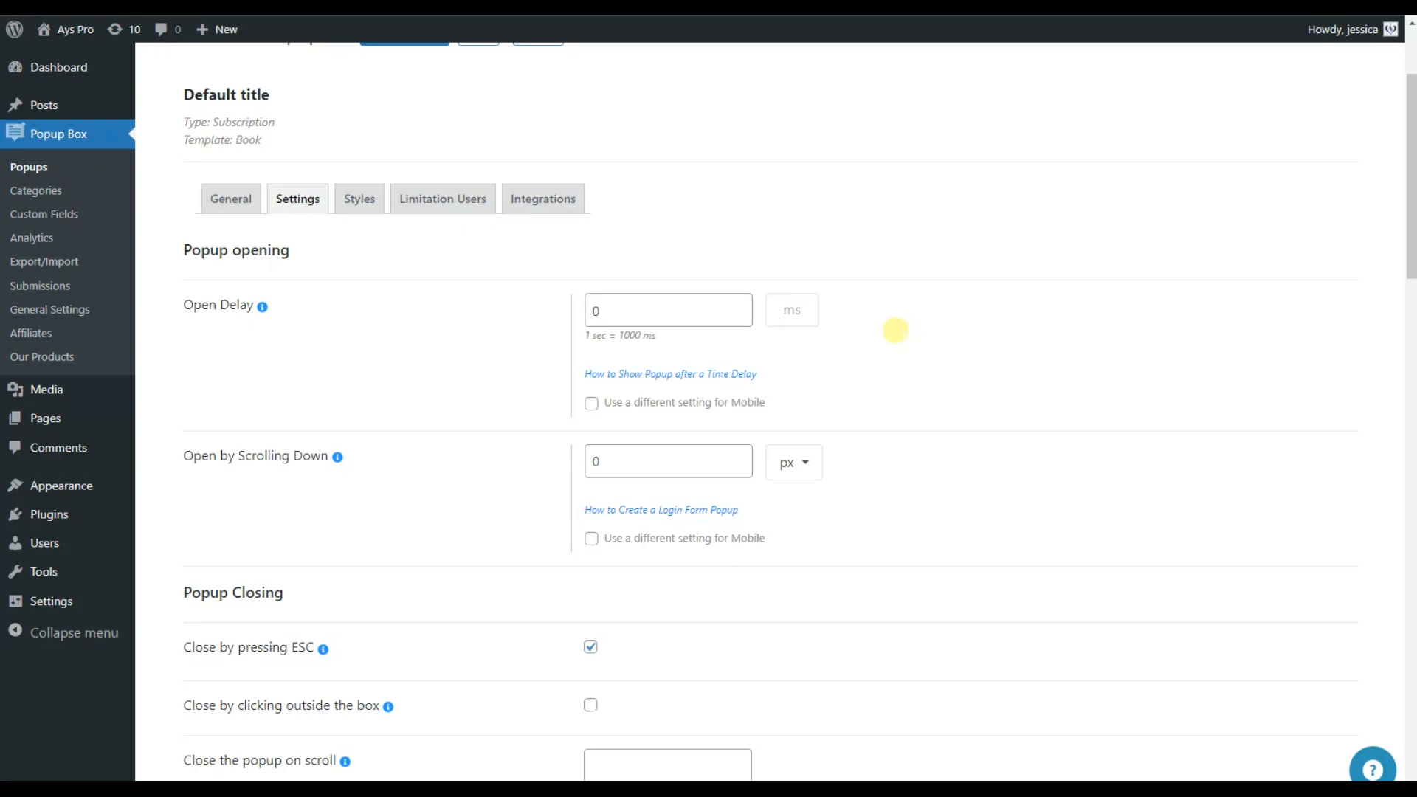
pyautogui.scroll(-3)
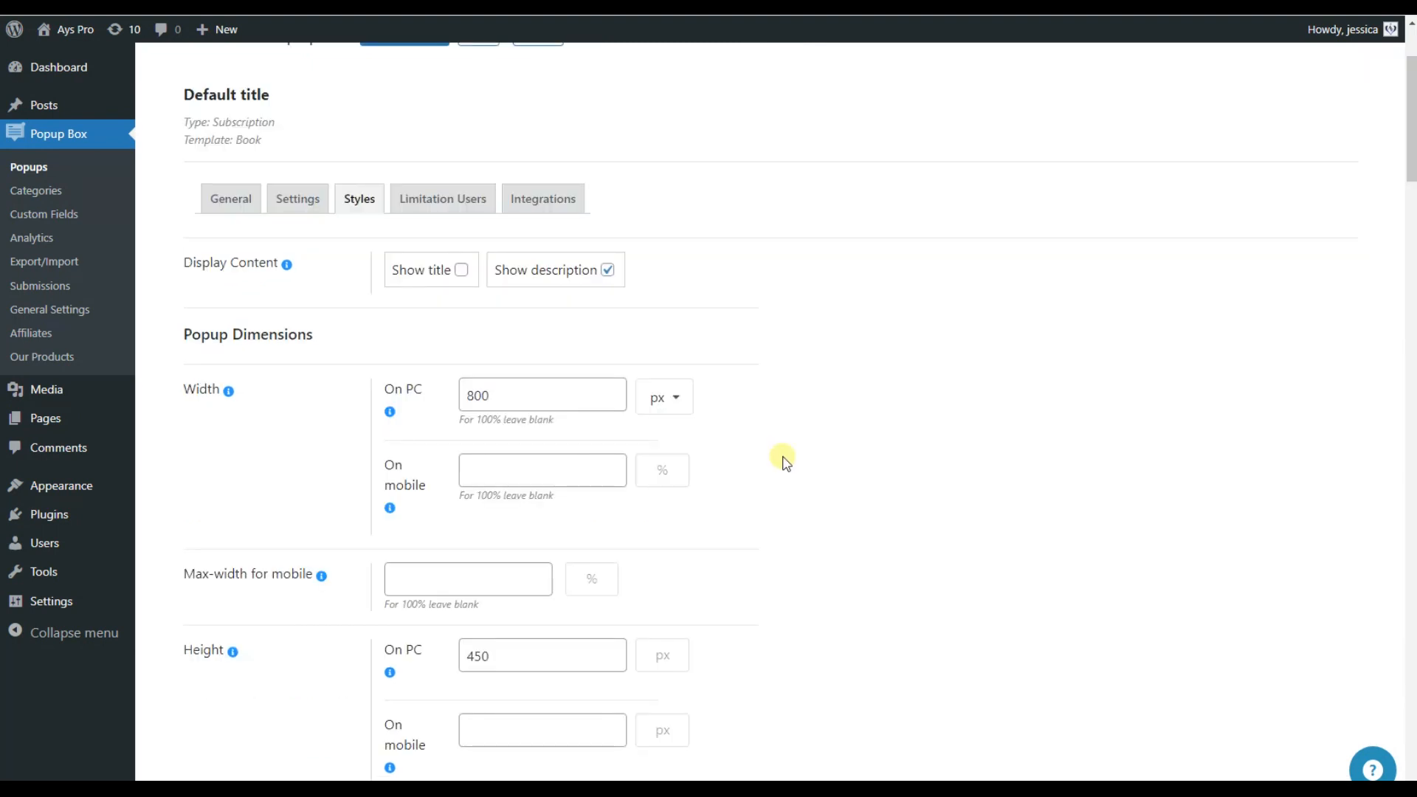
# - Scroll through the Styles options unchanged, then show the Limitation Users settings
pyautogui.scroll(-3)
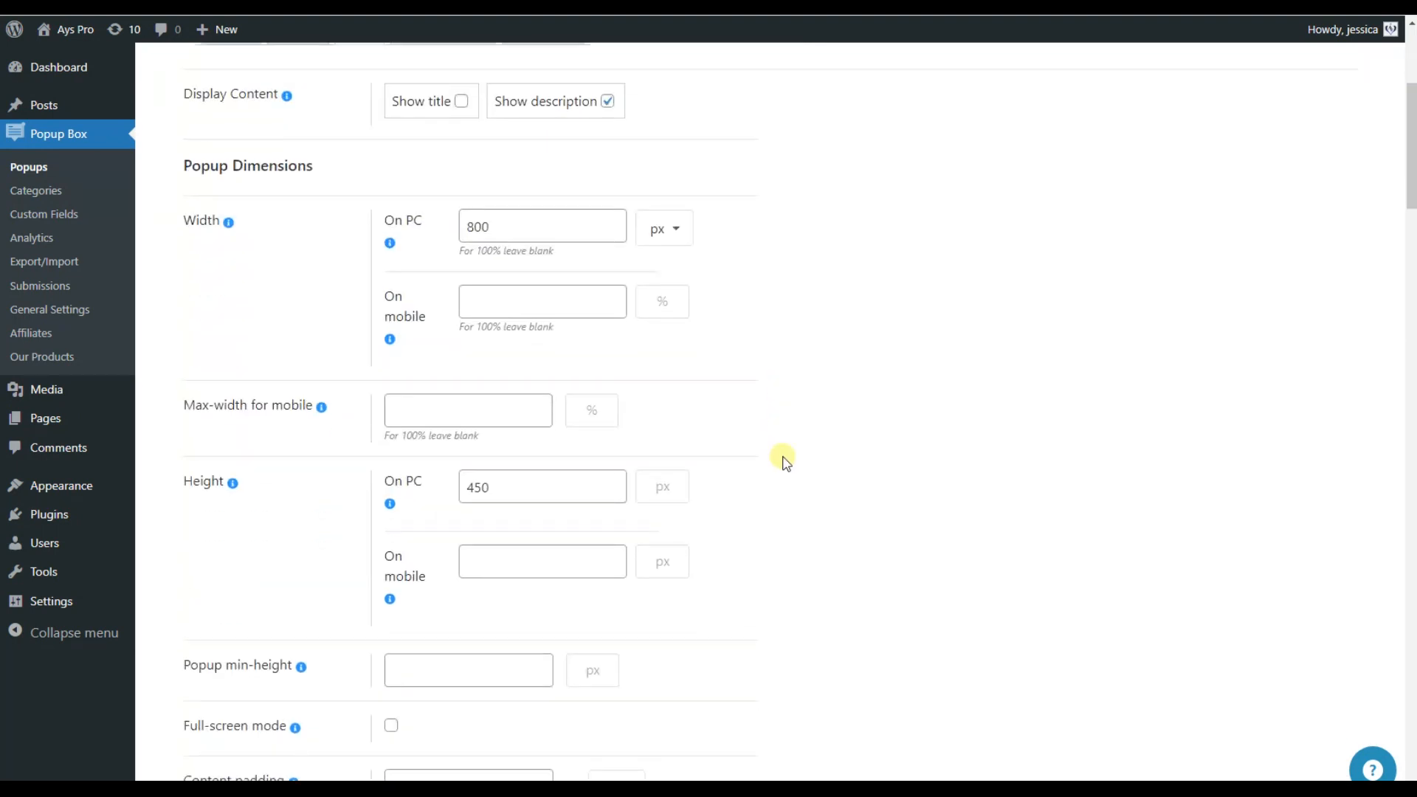
pyautogui.scroll(-3)
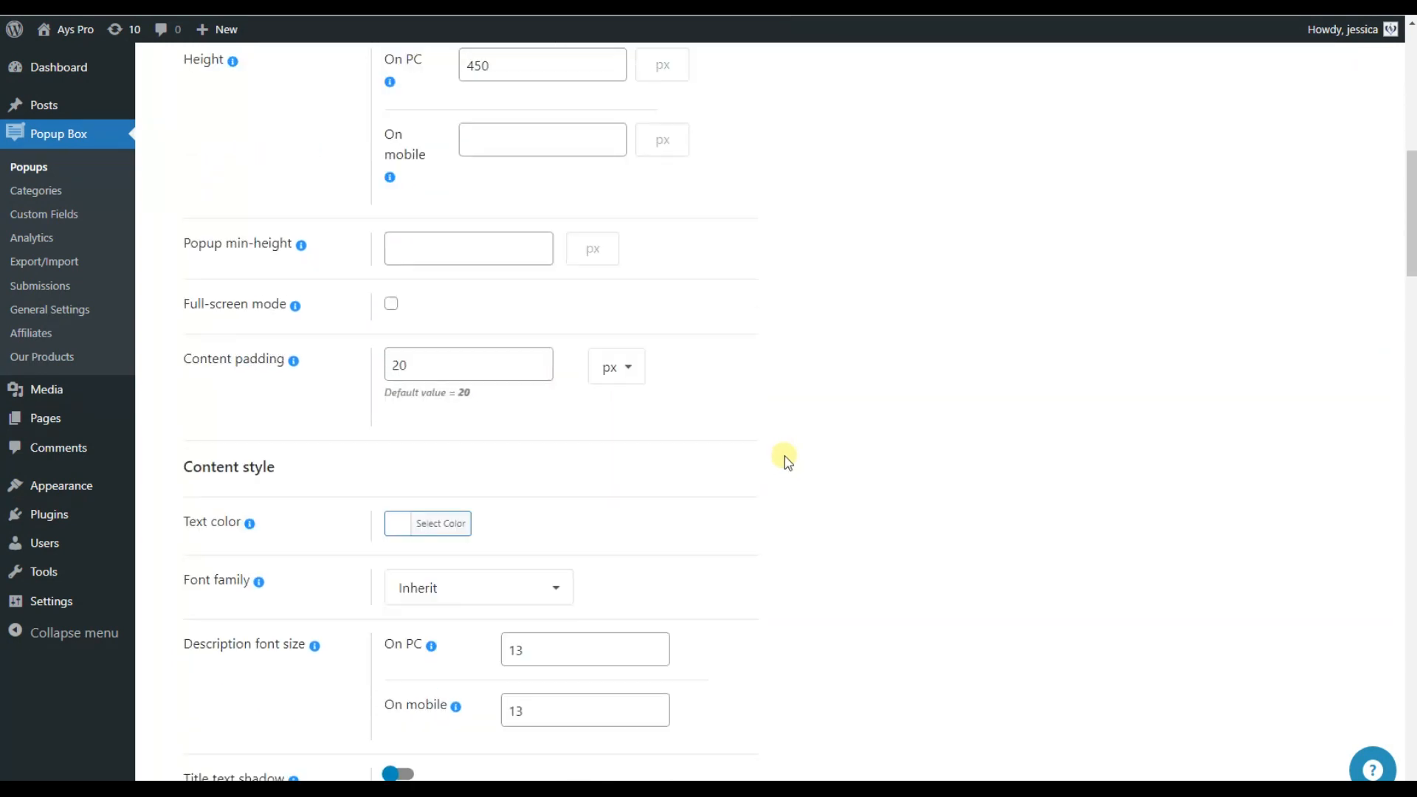
pyautogui.scroll(-3)
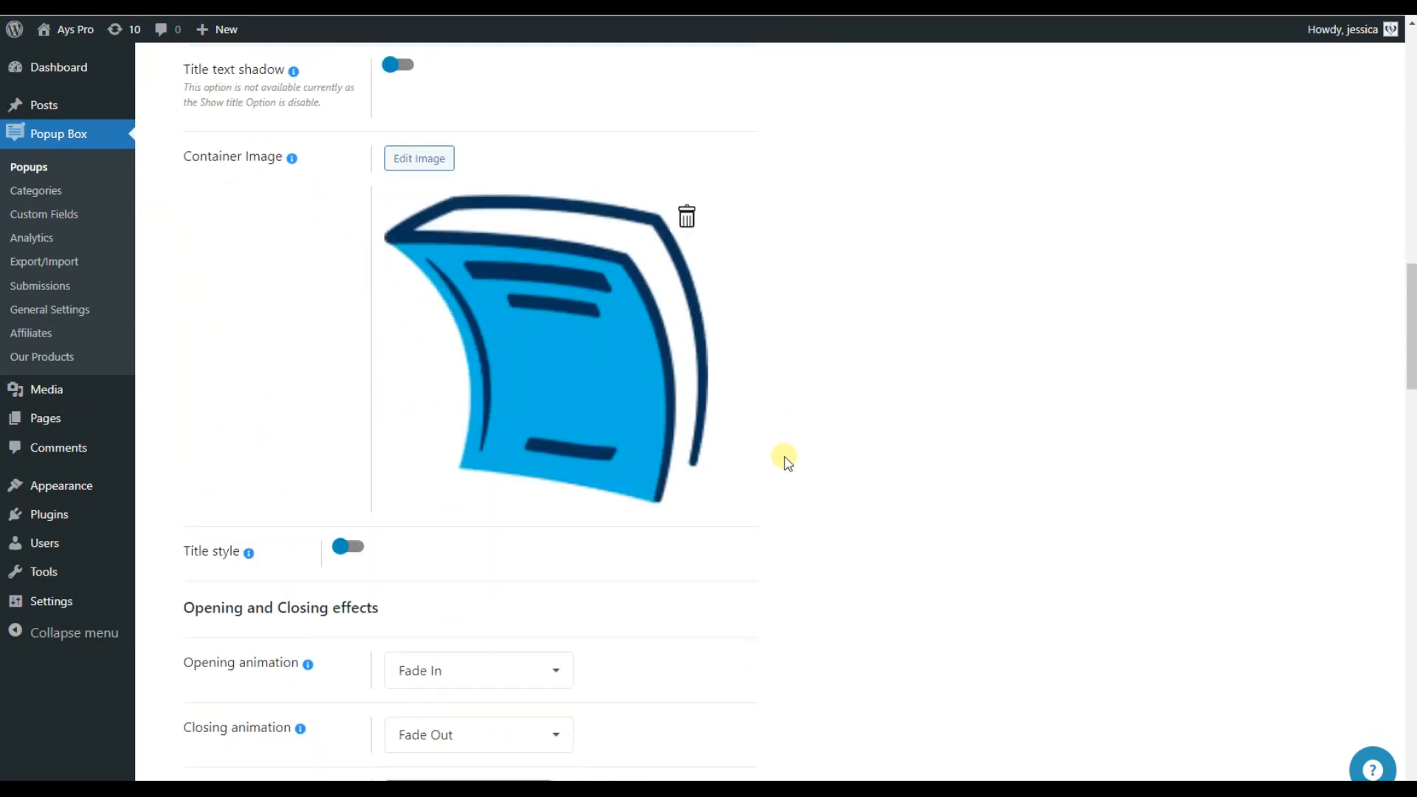
pyautogui.scroll(-3)
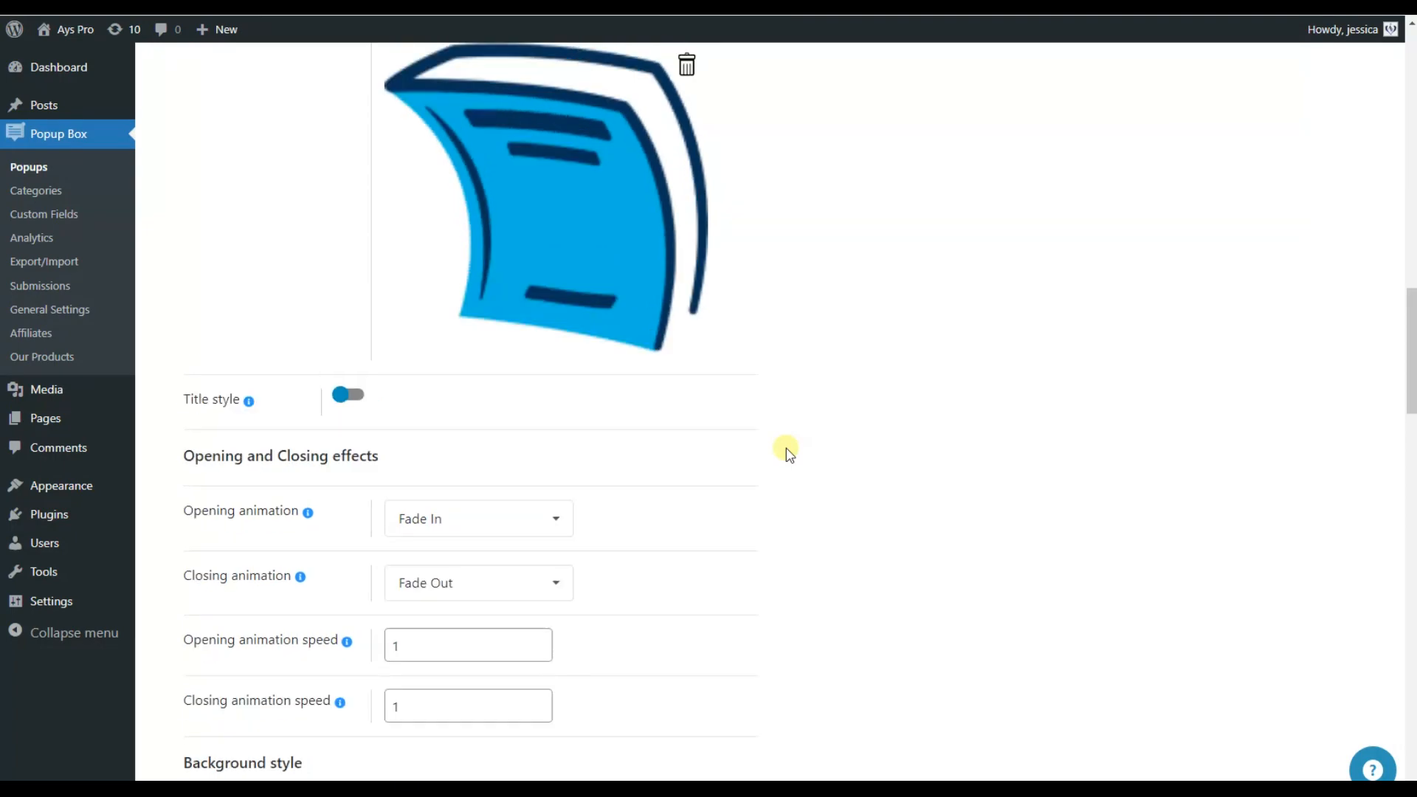
pyautogui.scroll(3)
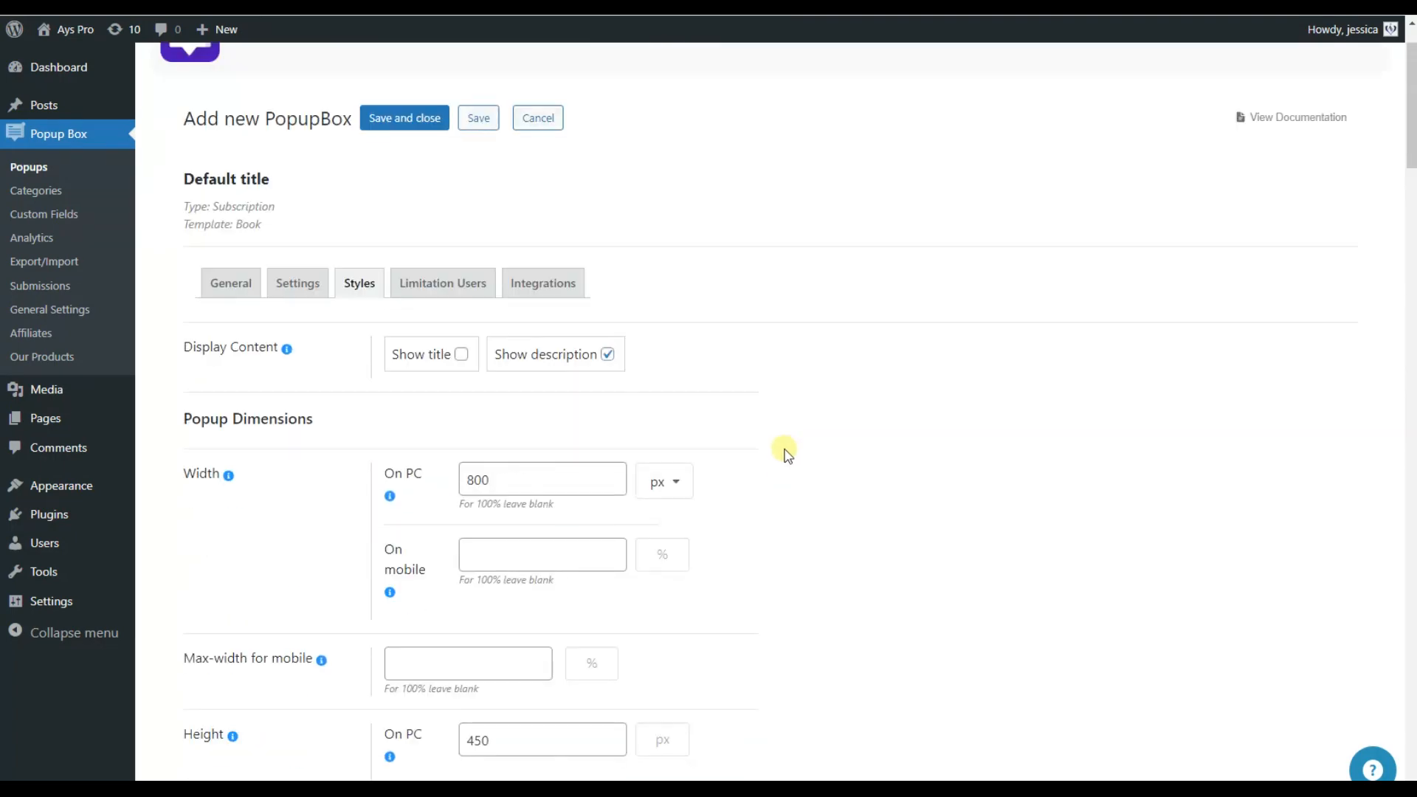
pyautogui.click(441, 284)
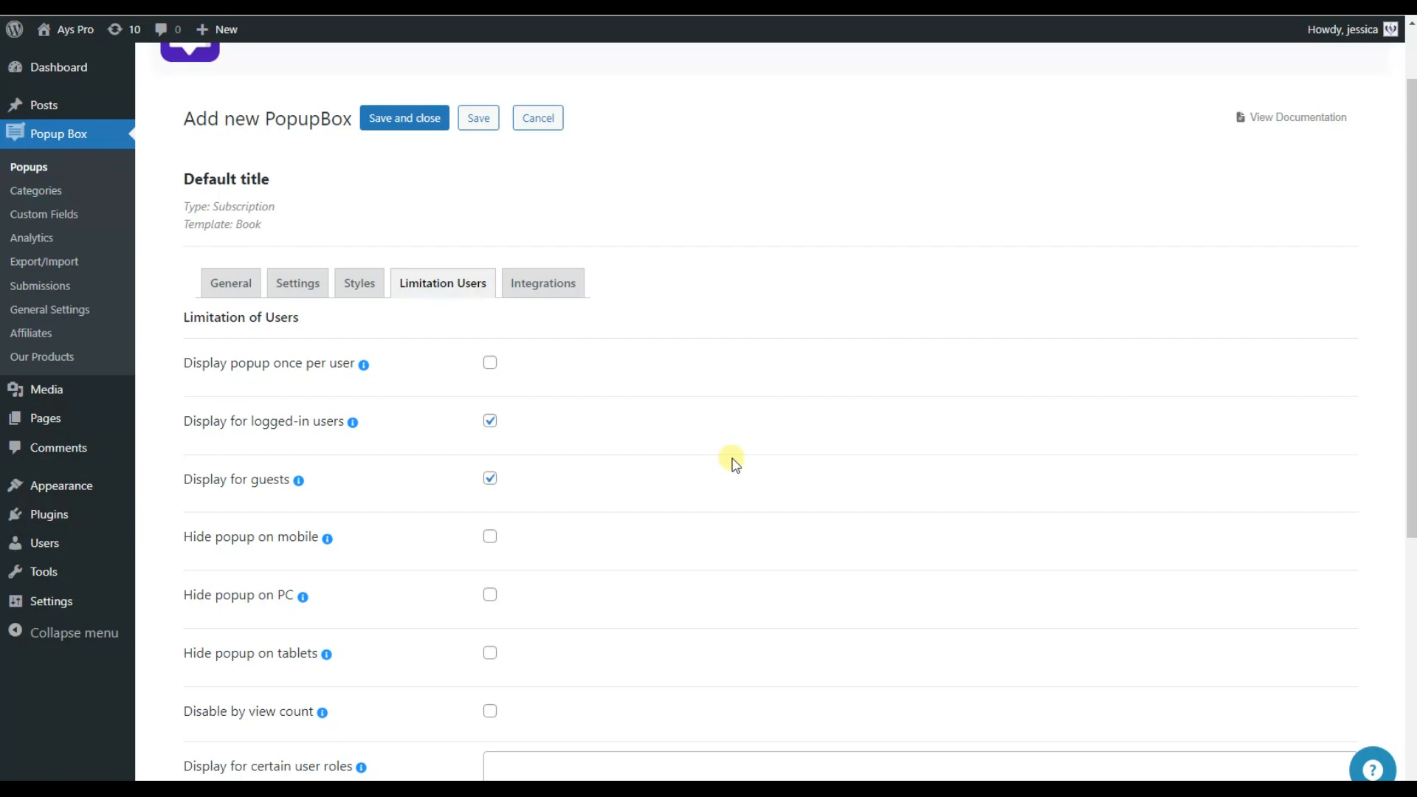
# - Review the Integrations options for MailChimp, ActiveCampaign, GetResponse and other services
pyautogui.click(542, 283)
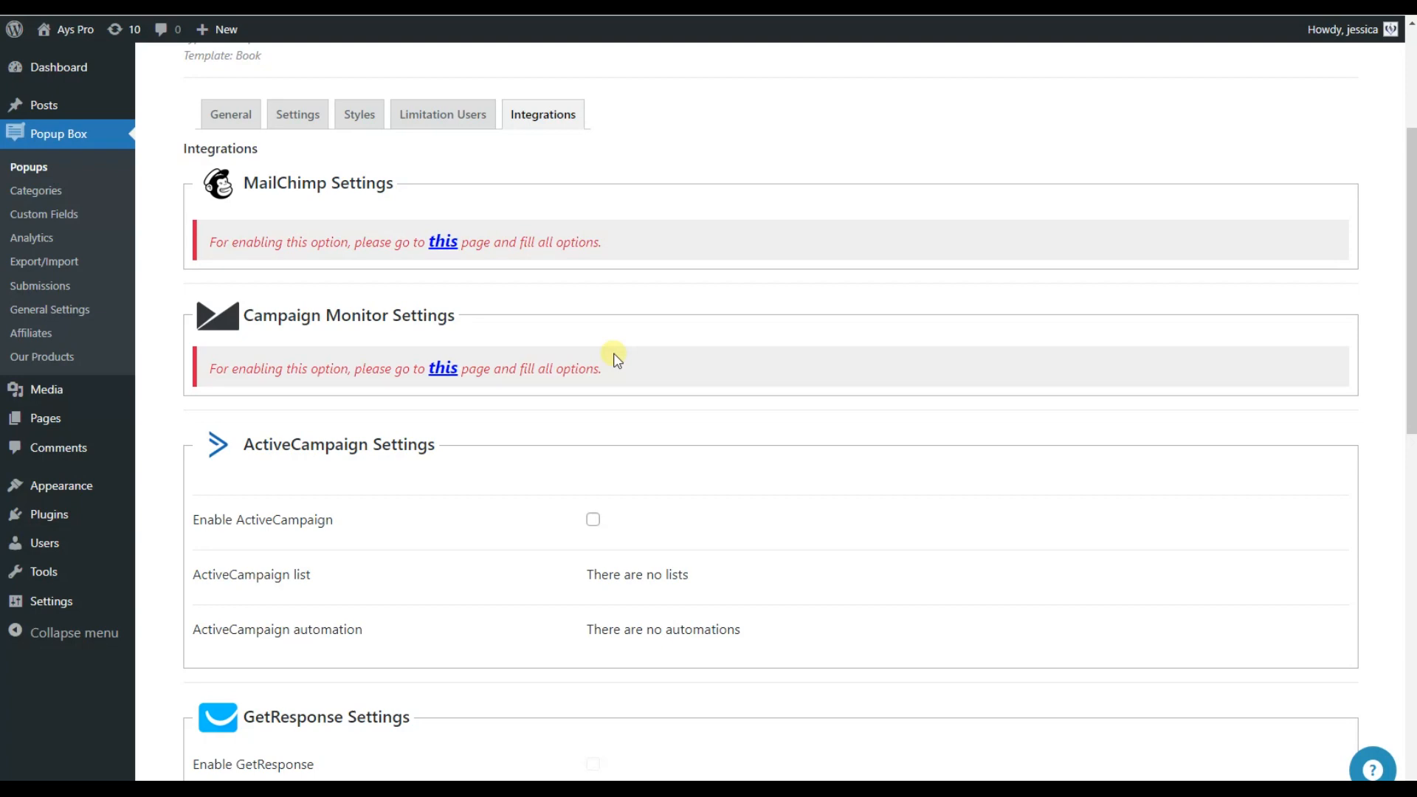
pyautogui.scroll(-3)
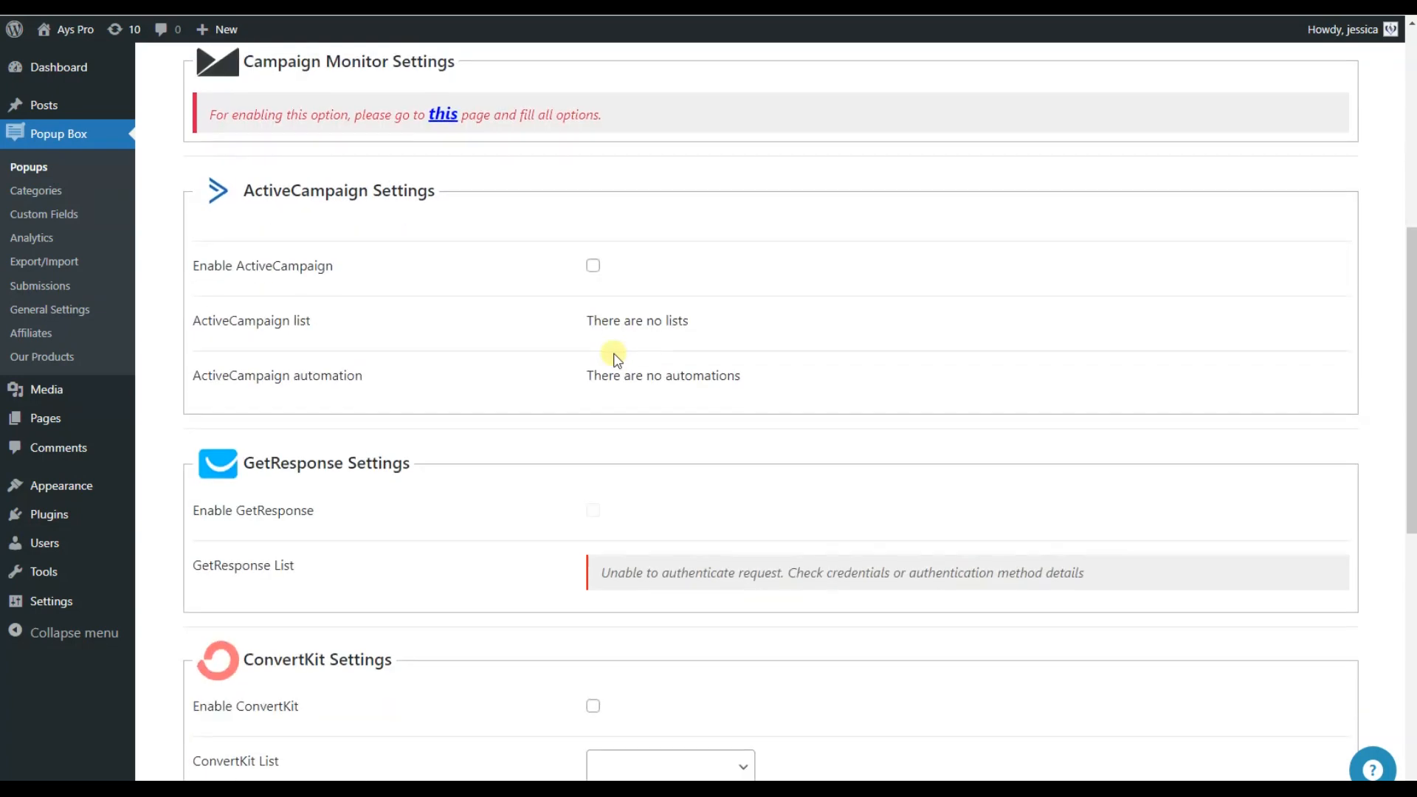
pyautogui.scroll(-3)
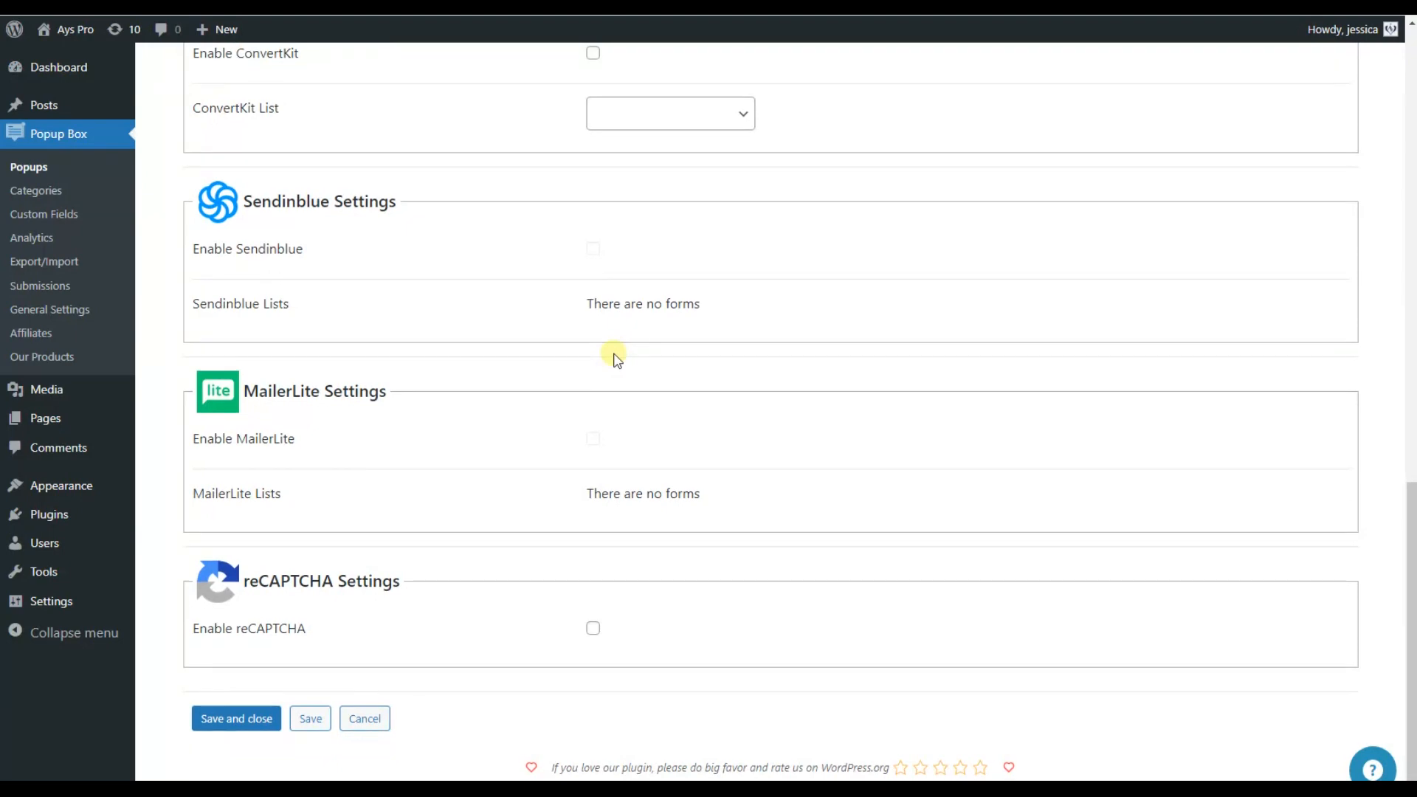
pyautogui.scroll(3)
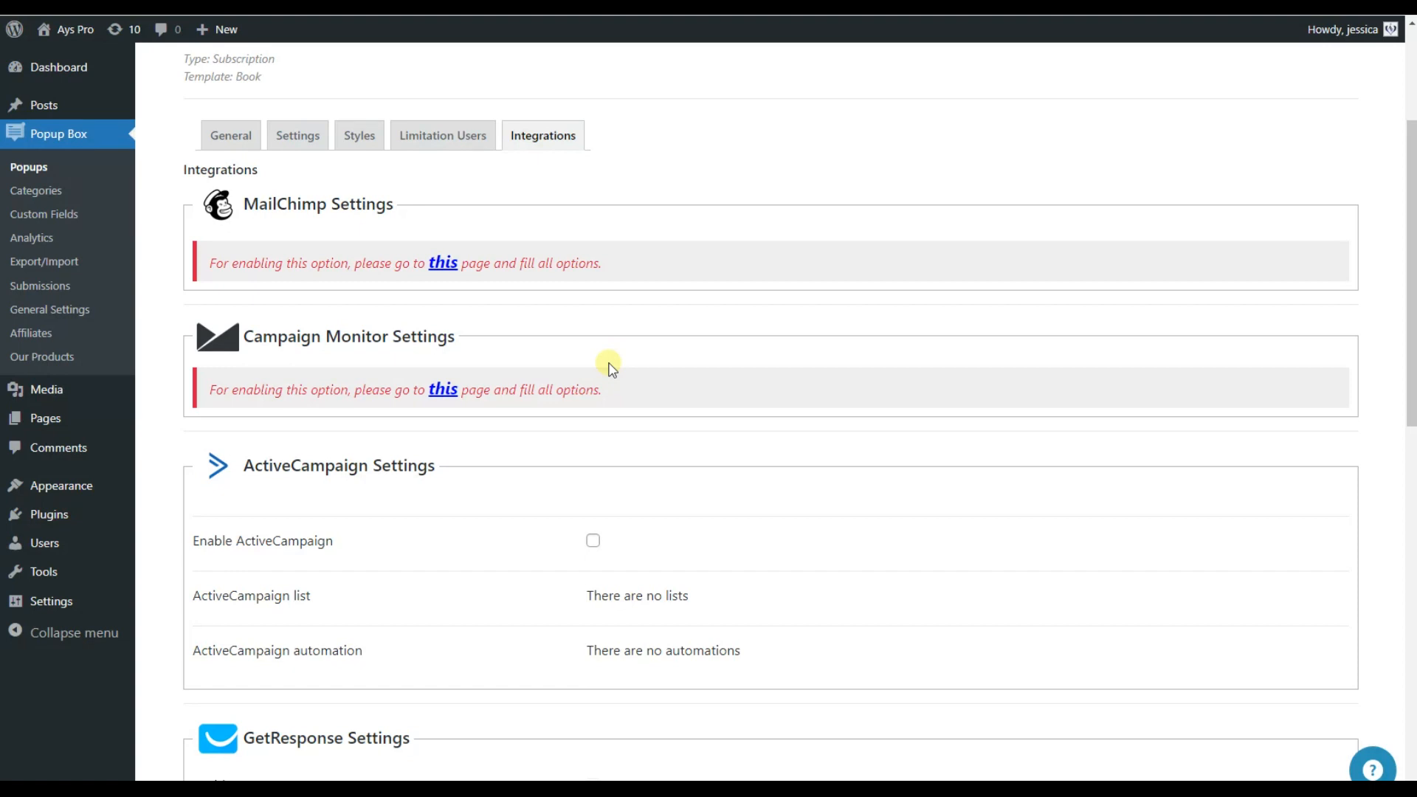
# - View the Analytics Statistics charts down to Popup AVG, then show the Submissions list
pyautogui.click(31, 238)
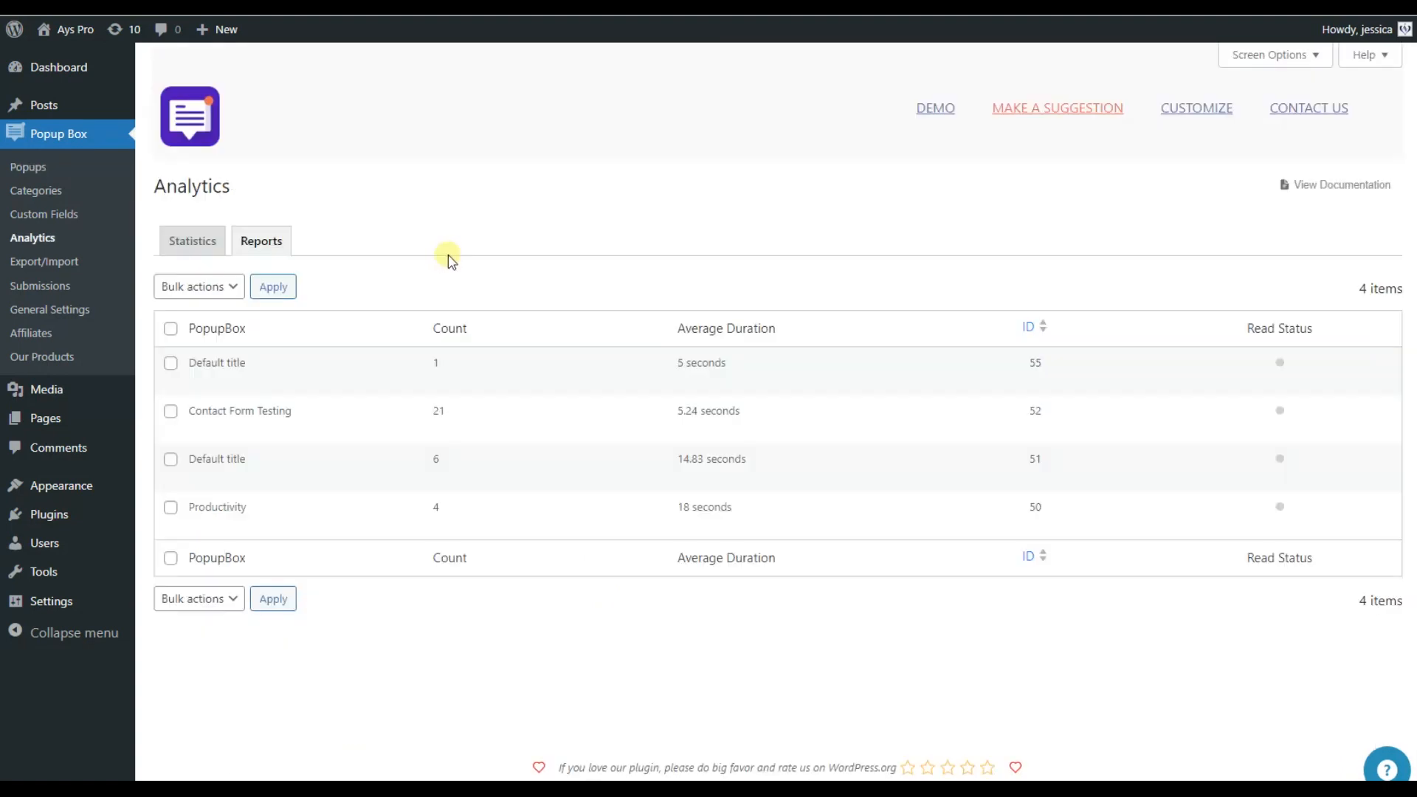
pyautogui.moveTo(456, 262)
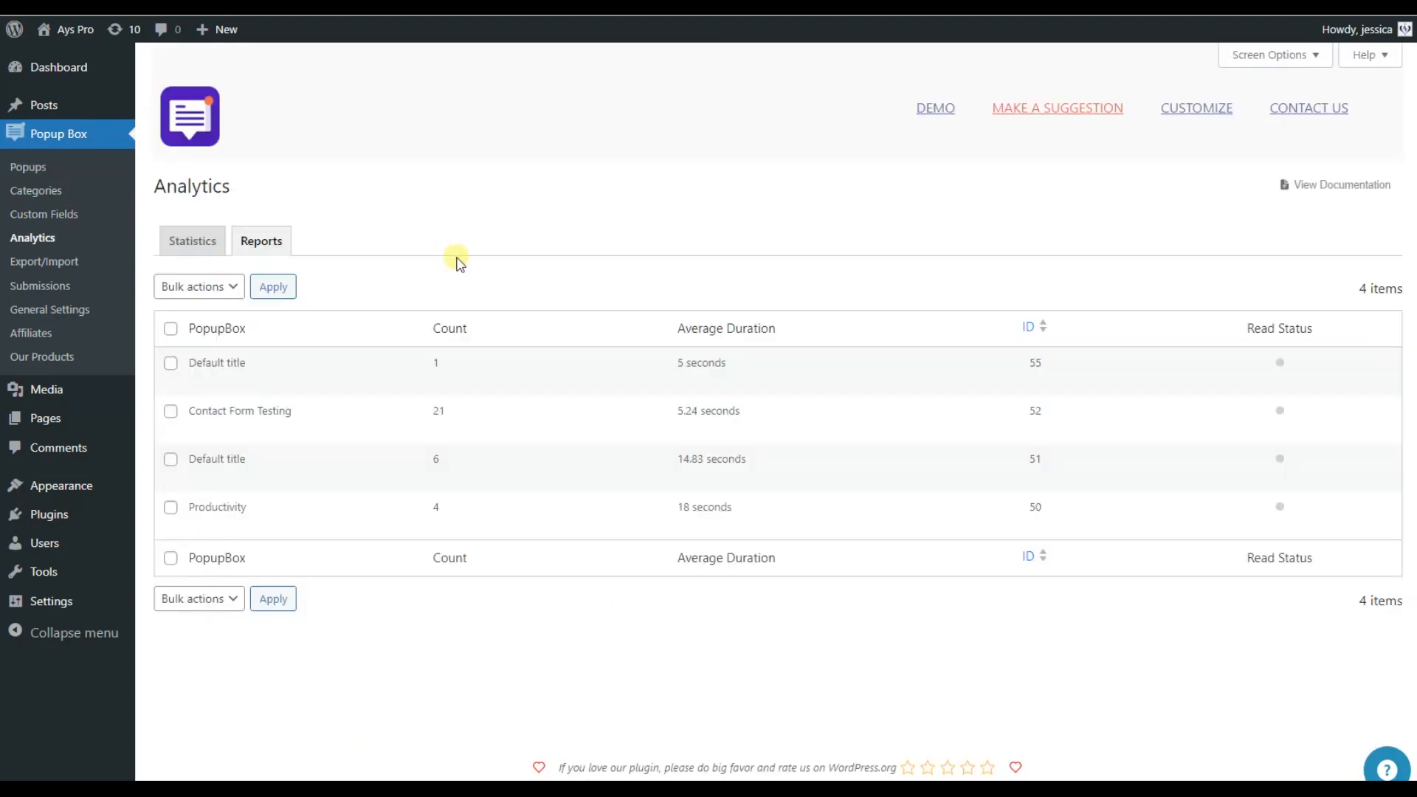
pyautogui.moveTo(425, 287)
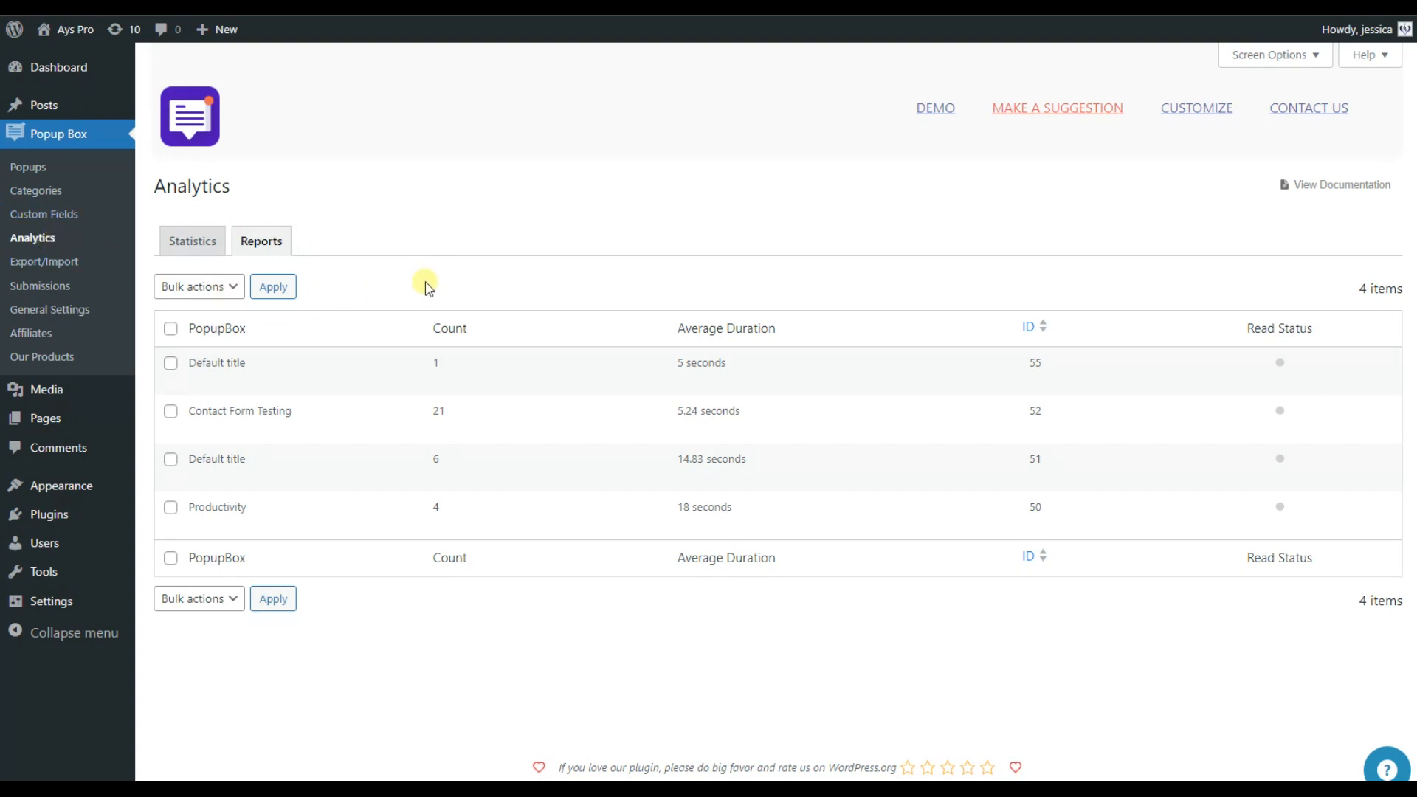
pyautogui.moveTo(527, 288)
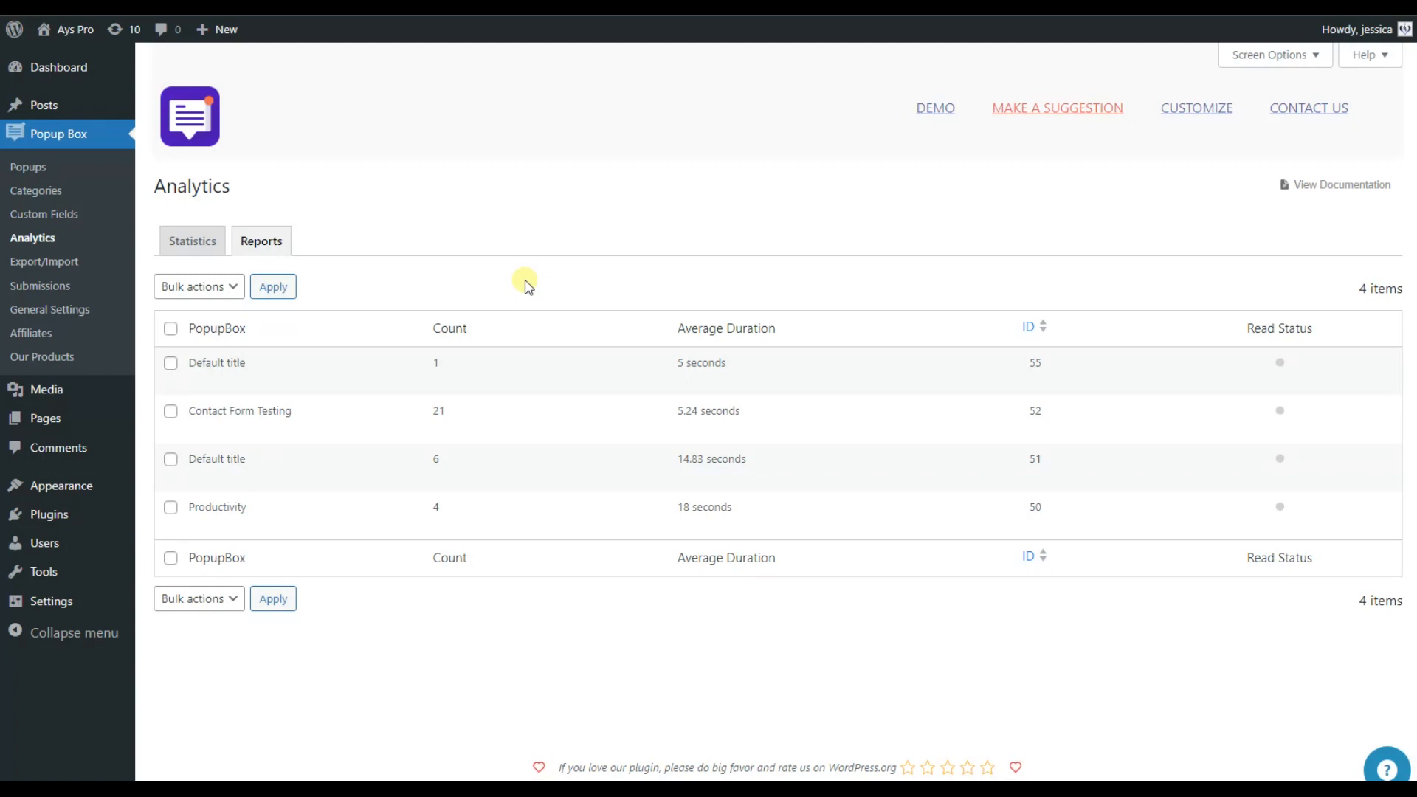
pyautogui.click(192, 240)
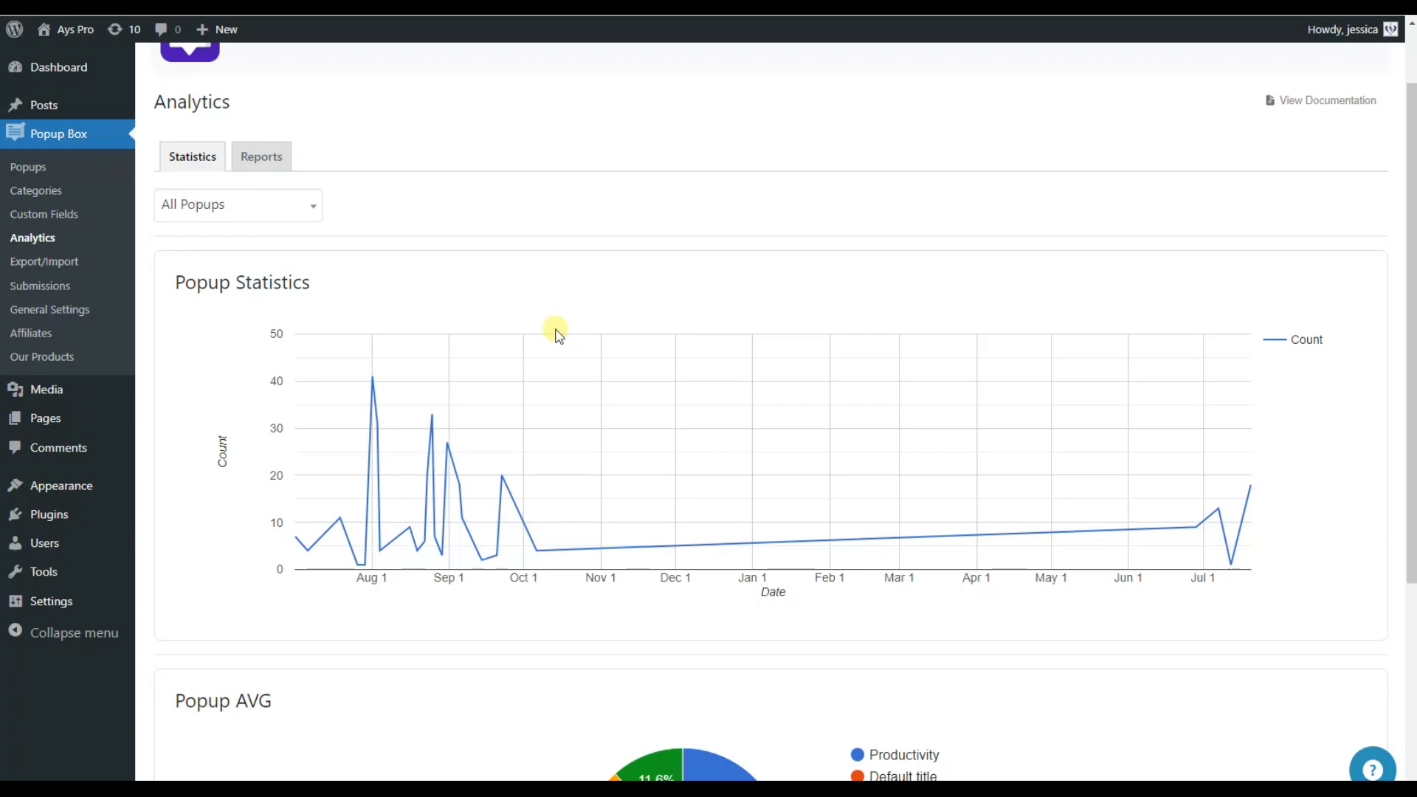
pyautogui.scroll(-3)
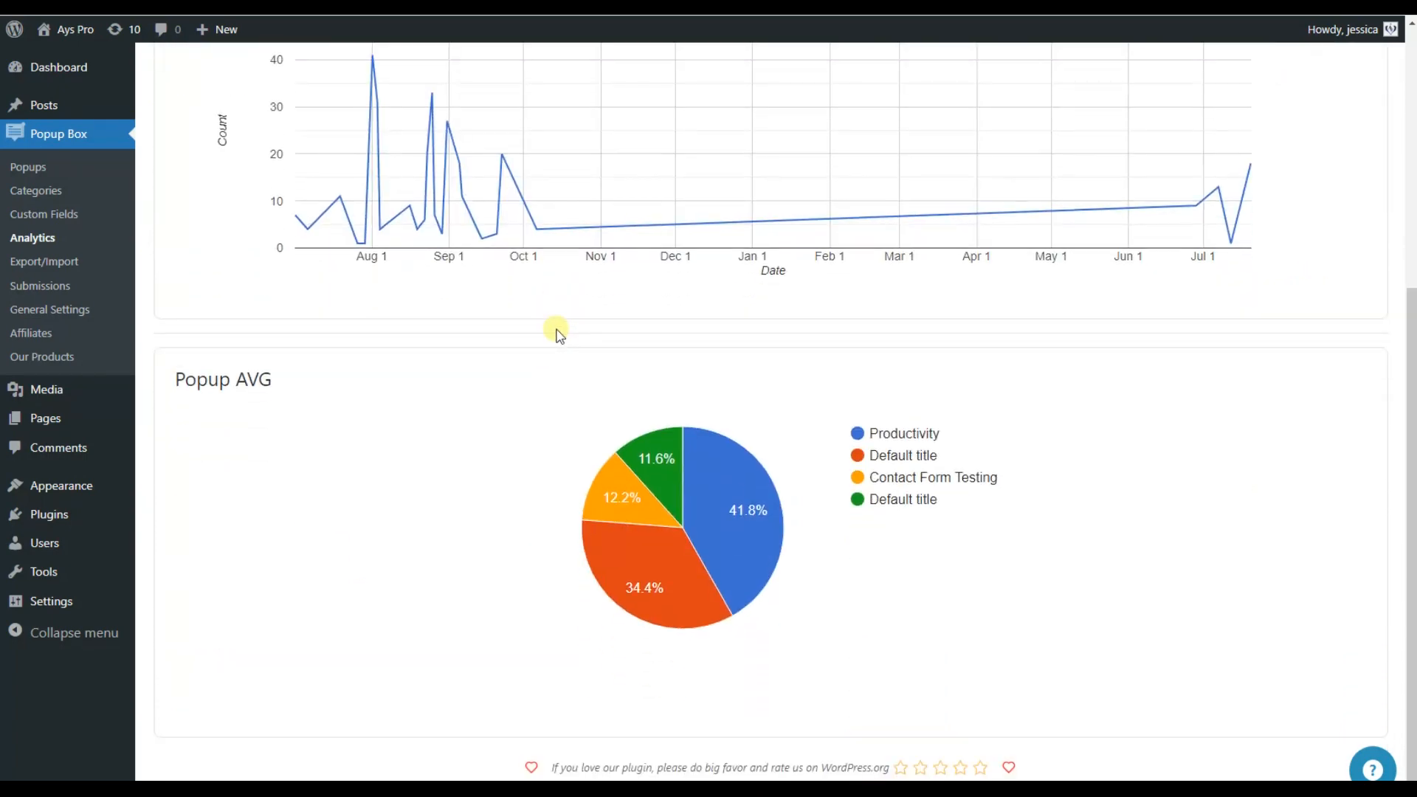
pyautogui.click(40, 284)
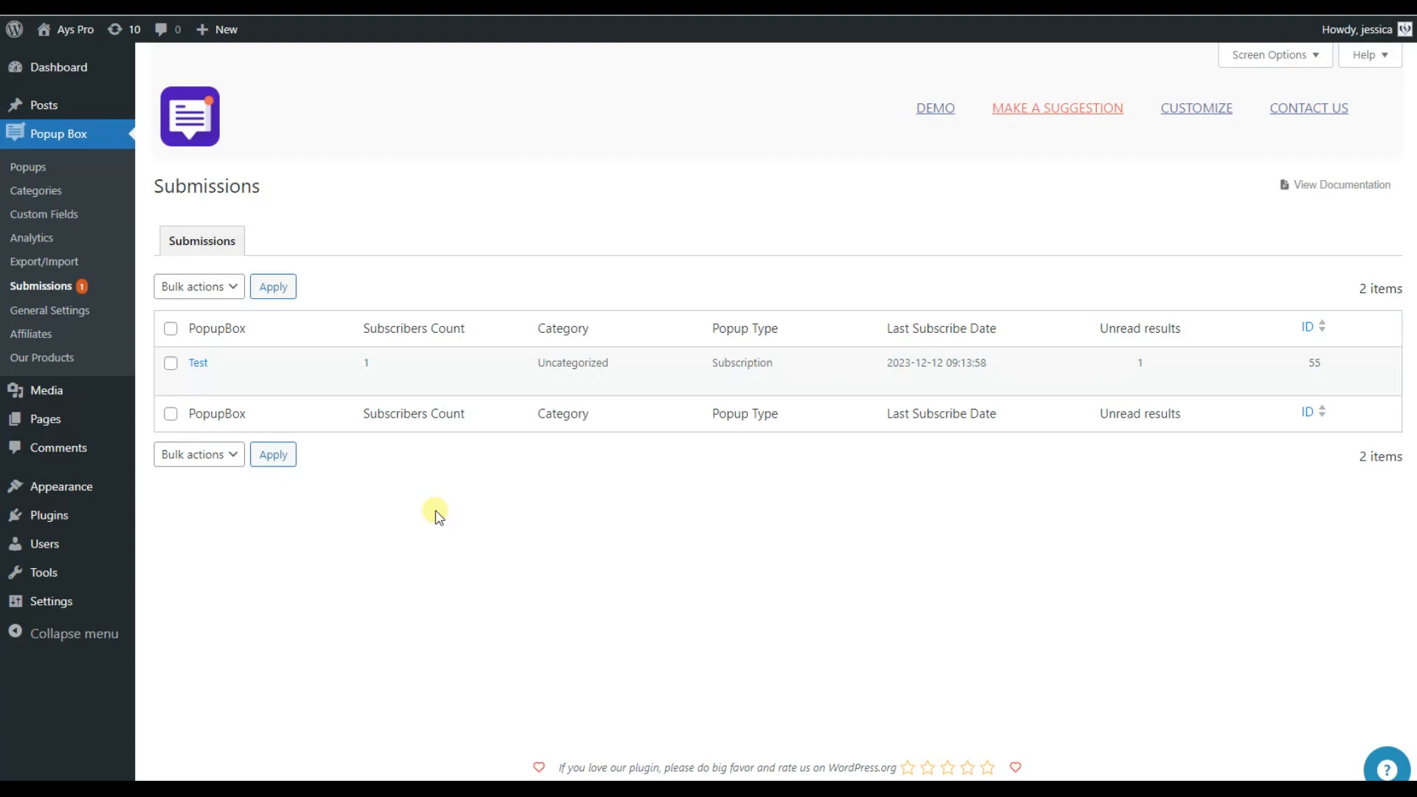
pyautogui.moveTo(468, 581)
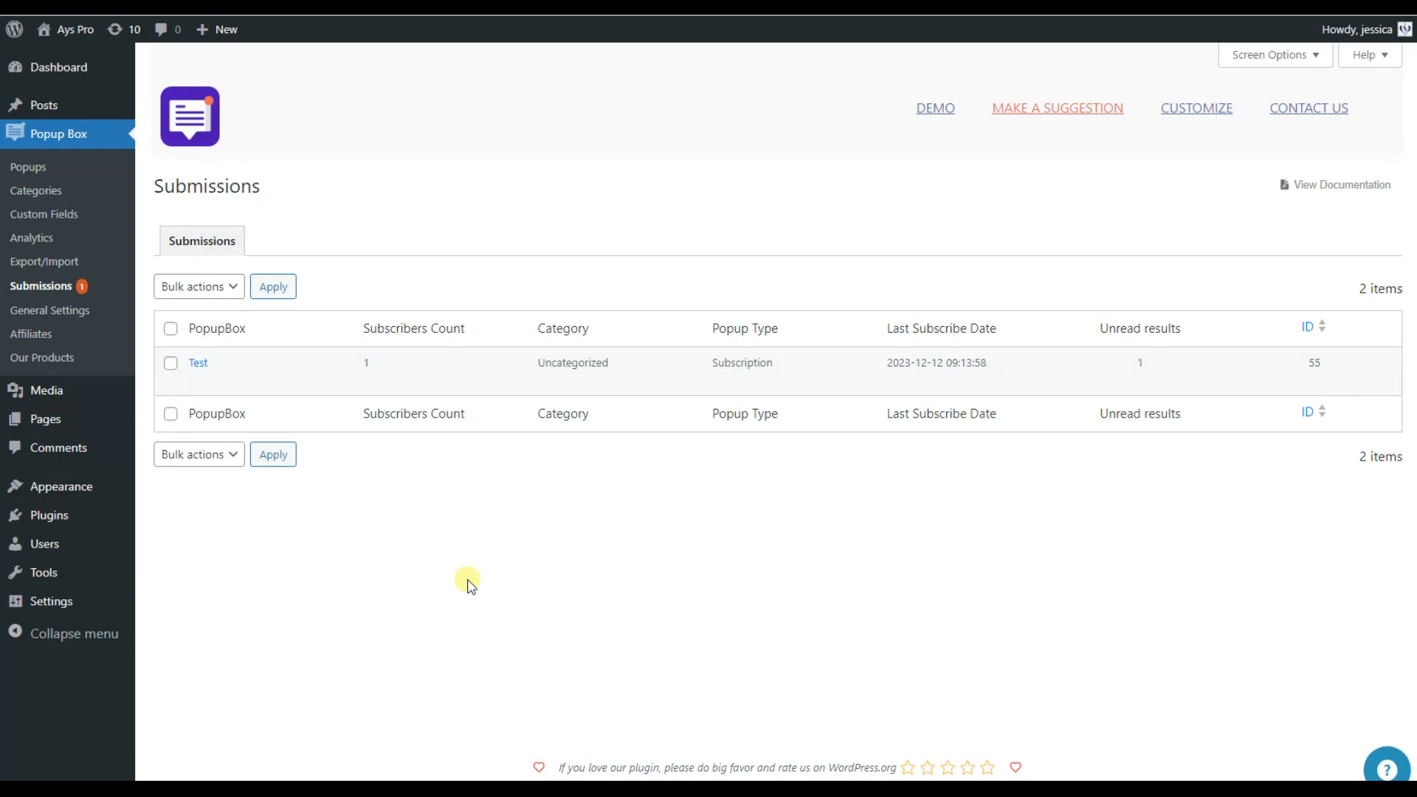
pyautogui.moveTo(782, 485)
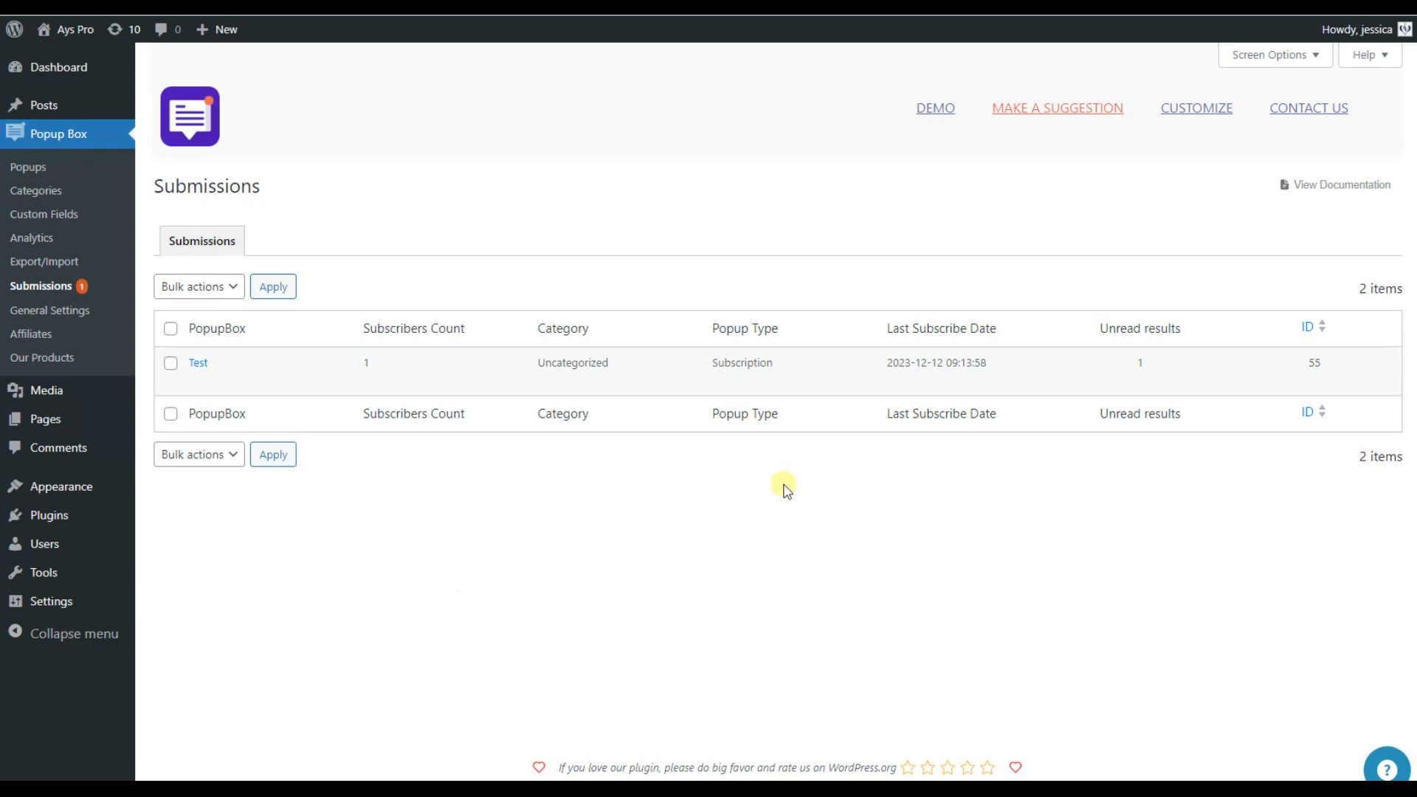
pyautogui.moveTo(496, 462)
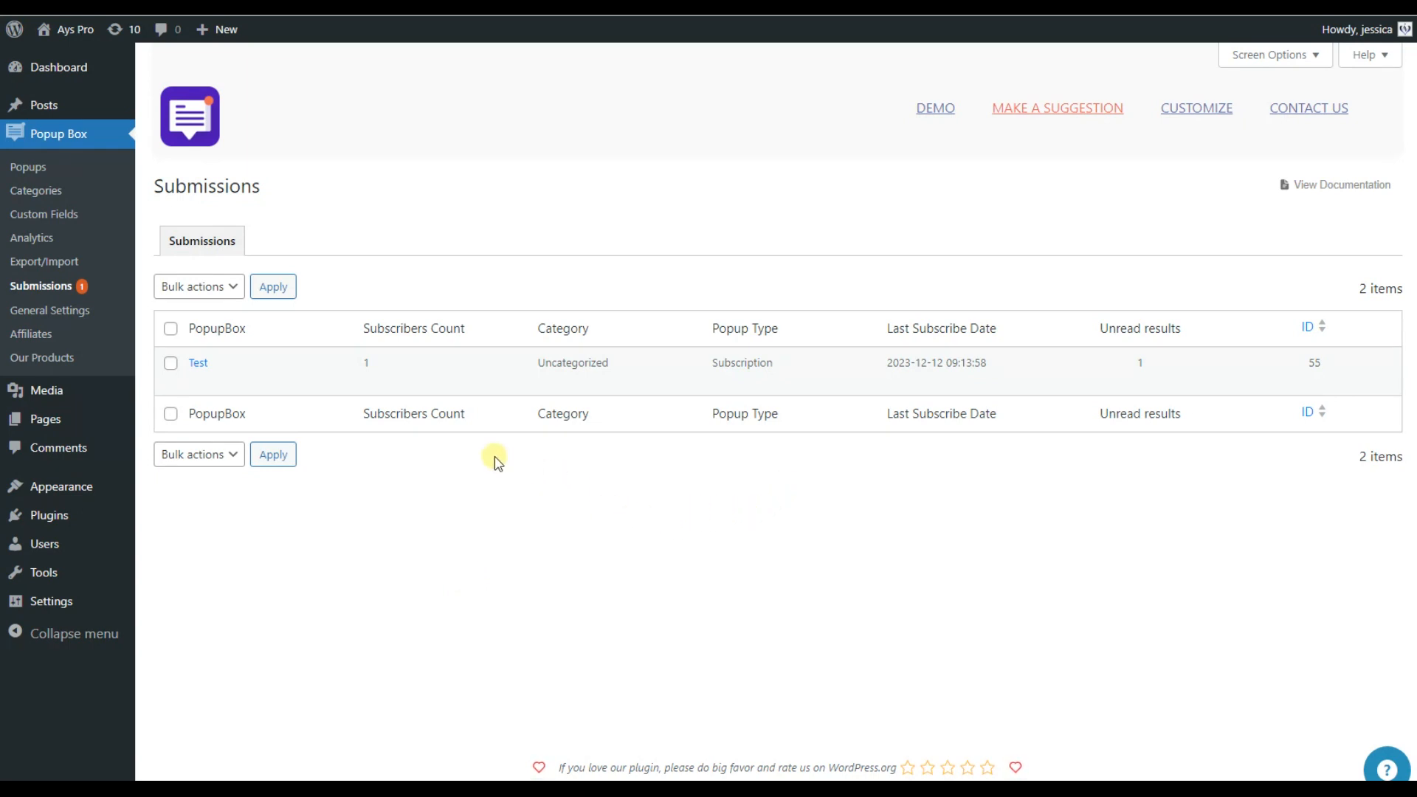